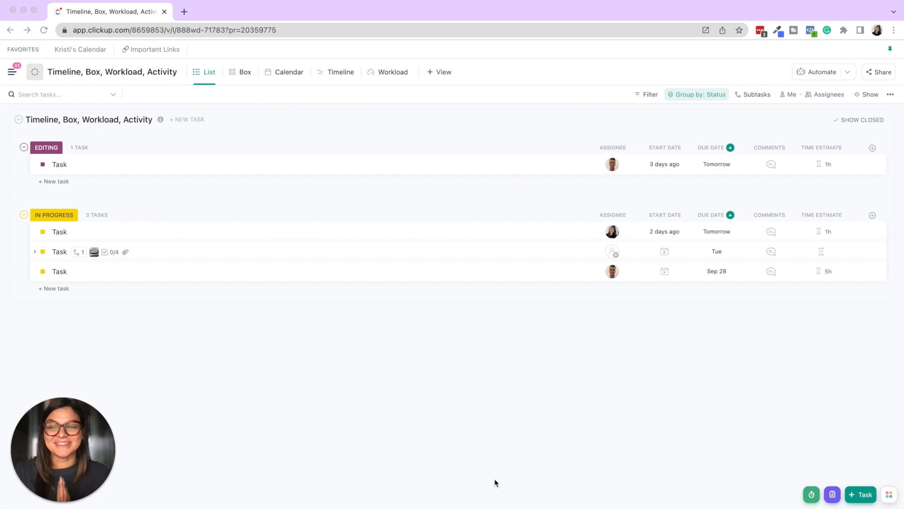
mouse_move(226, 114)
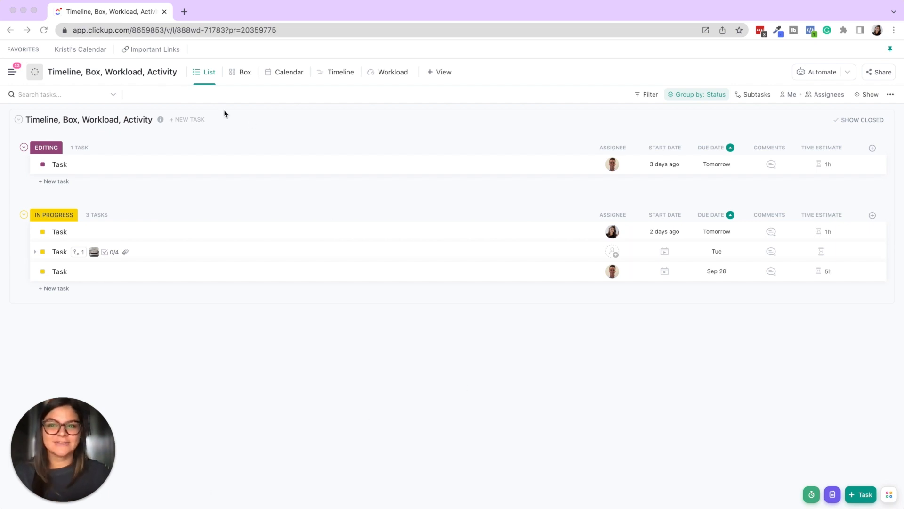
mouse_move(208, 79)
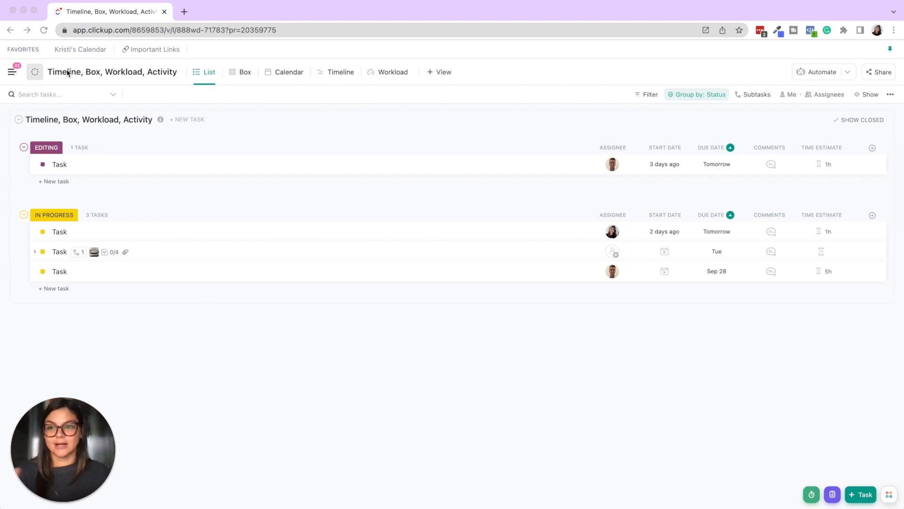
mouse_move(140, 80)
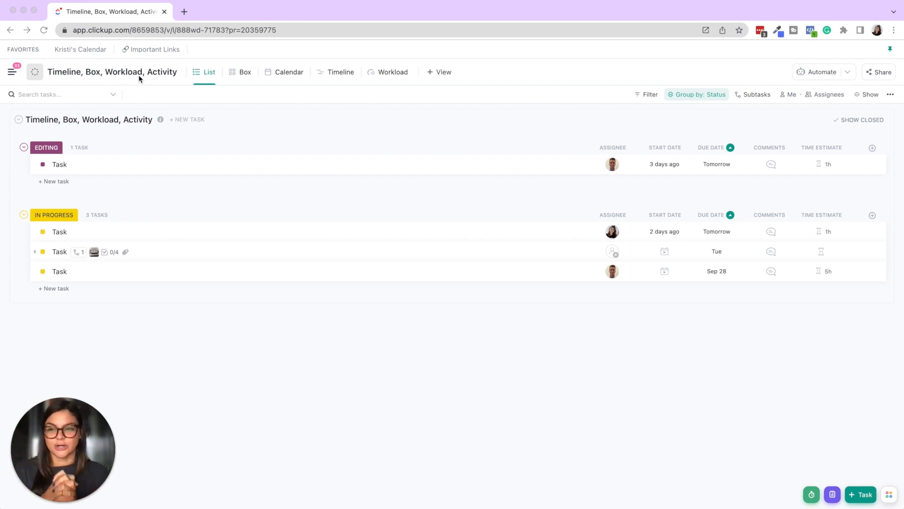
Step: Browse the Tutorials space and Everything overview, then return to the Timeline, Box, Workload, Activity list
click(11, 72)
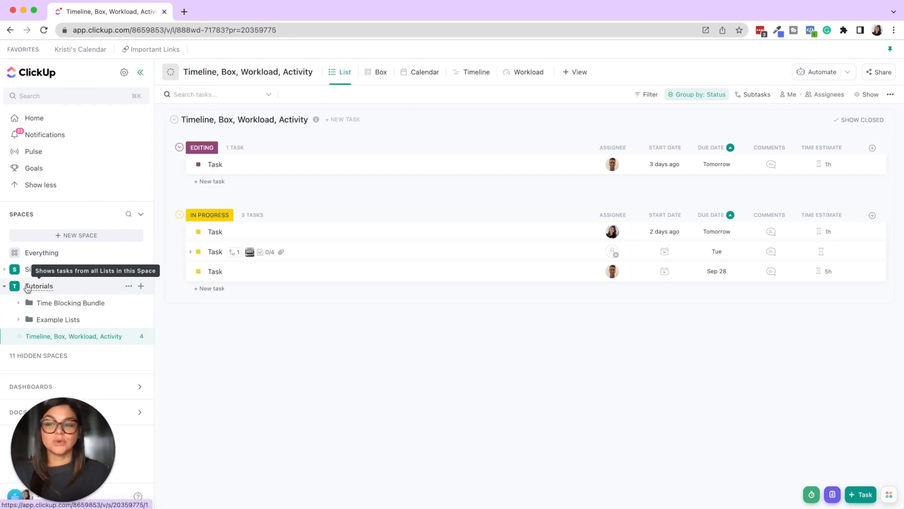
click(38, 286)
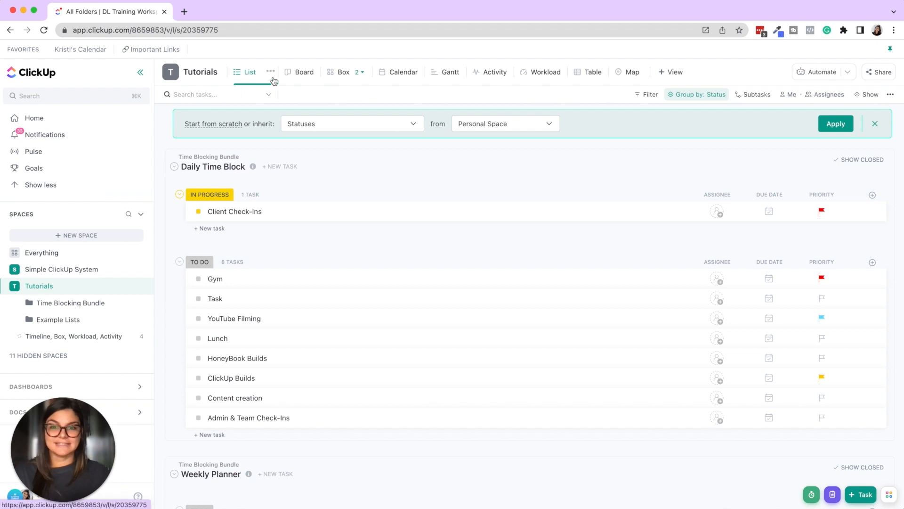
mouse_move(47, 256)
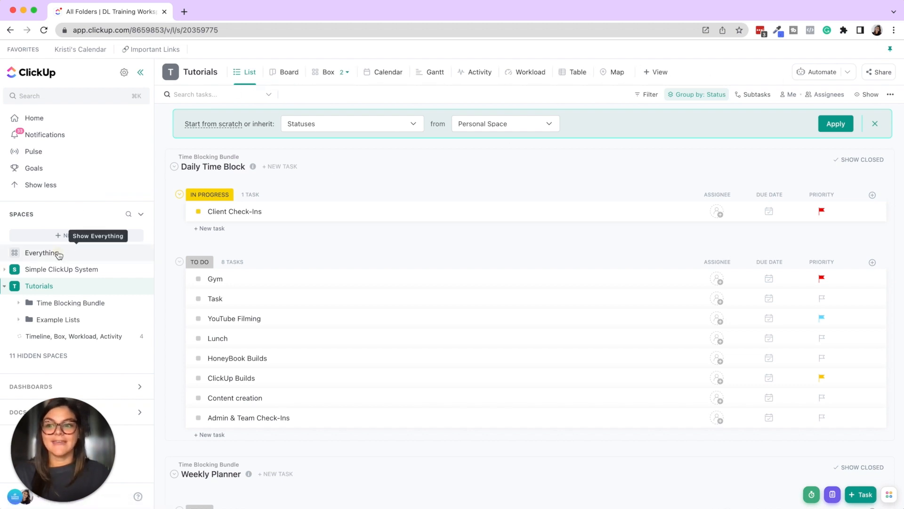
click(42, 253)
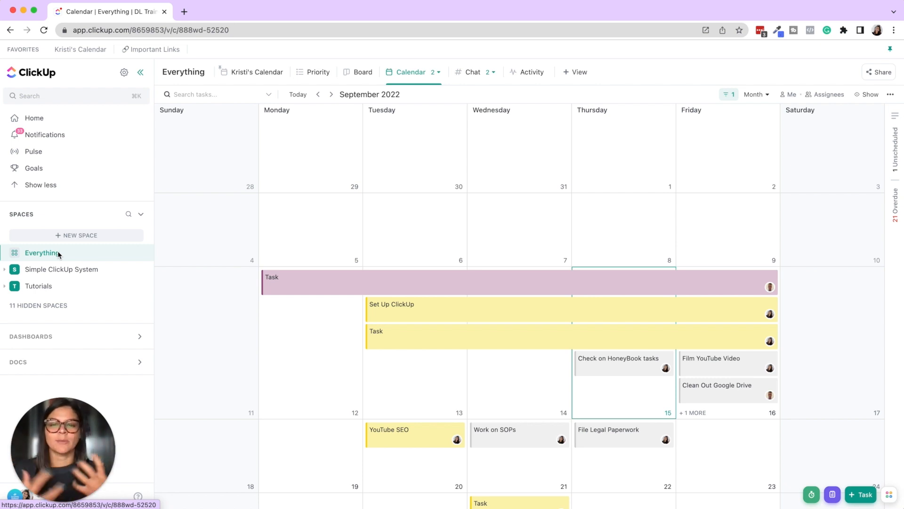
mouse_move(205, 164)
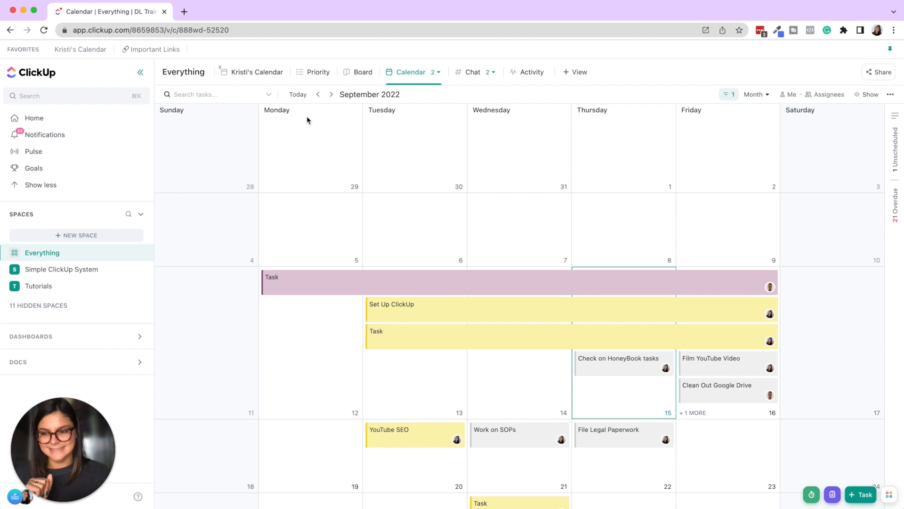
click(38, 286)
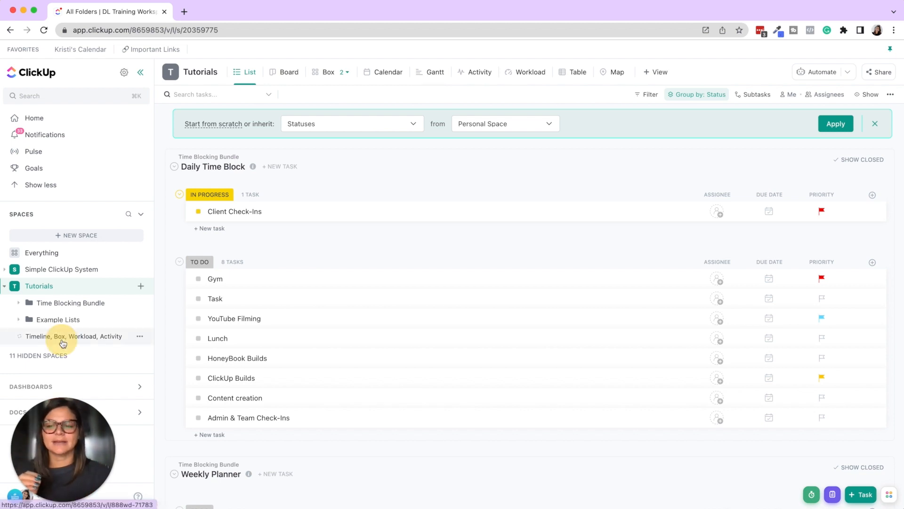
click(73, 335)
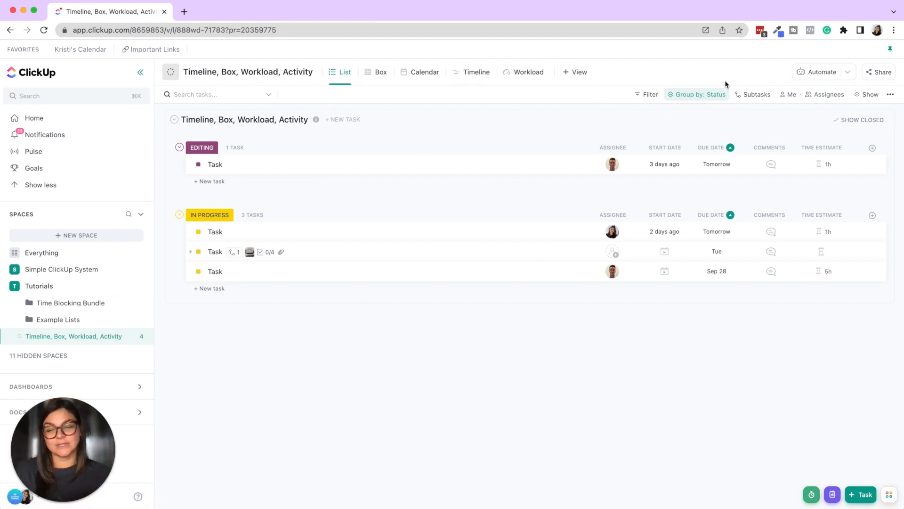
mouse_move(141, 73)
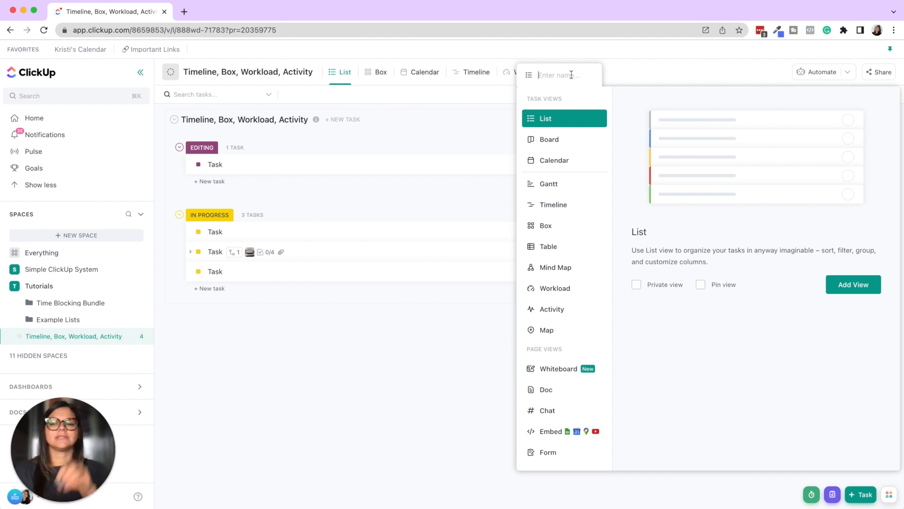
mouse_move(360, 235)
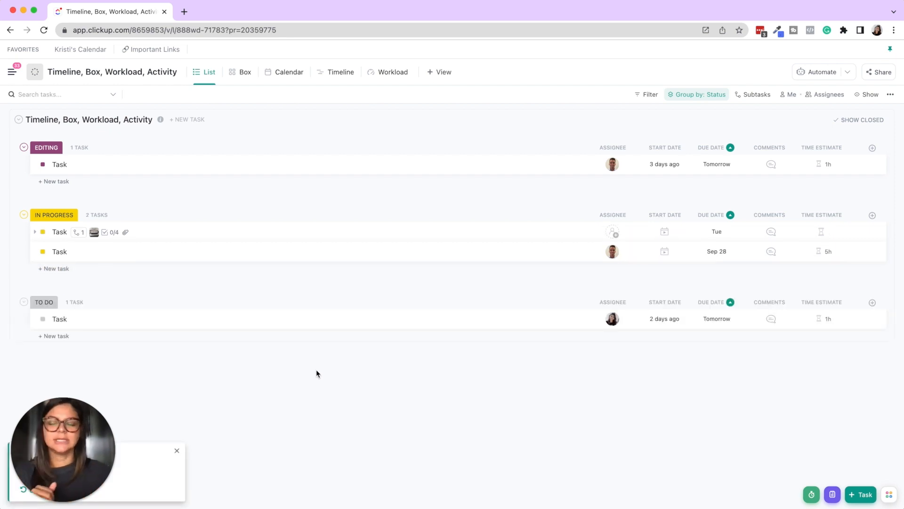
Step: Move a task to To Do and enable the Time Tracked column via Show/Hide field search 'time'
click(42, 164)
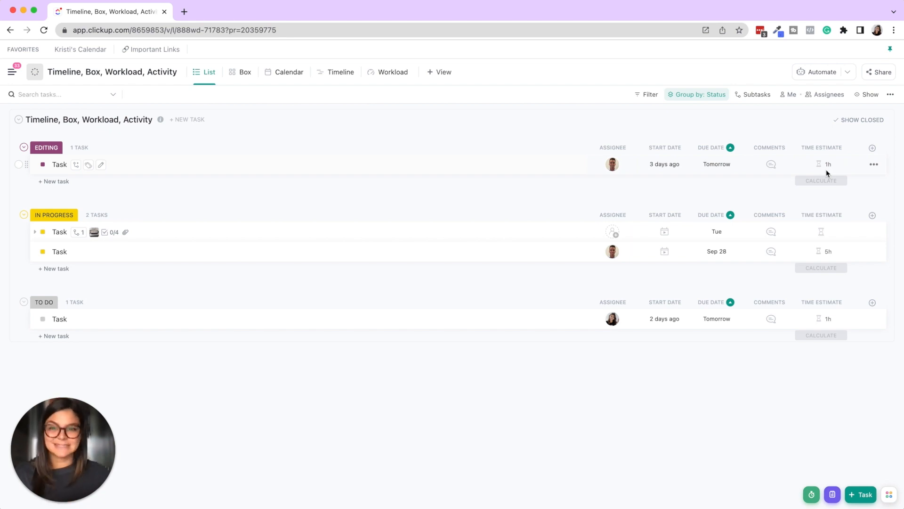
click(872, 147)
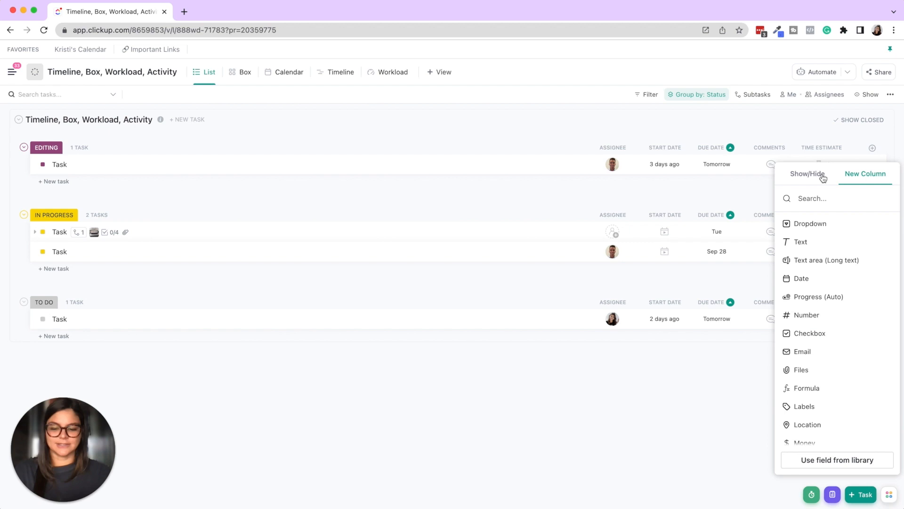
click(808, 173)
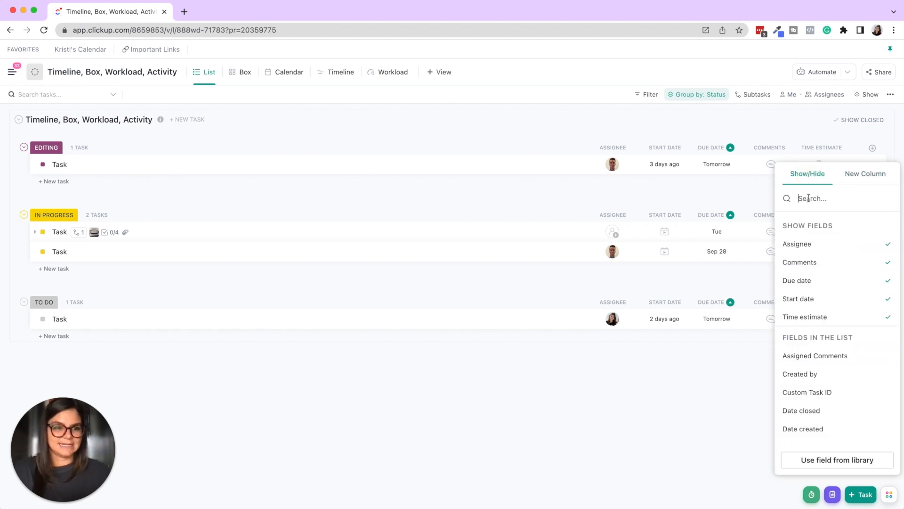
text(time)
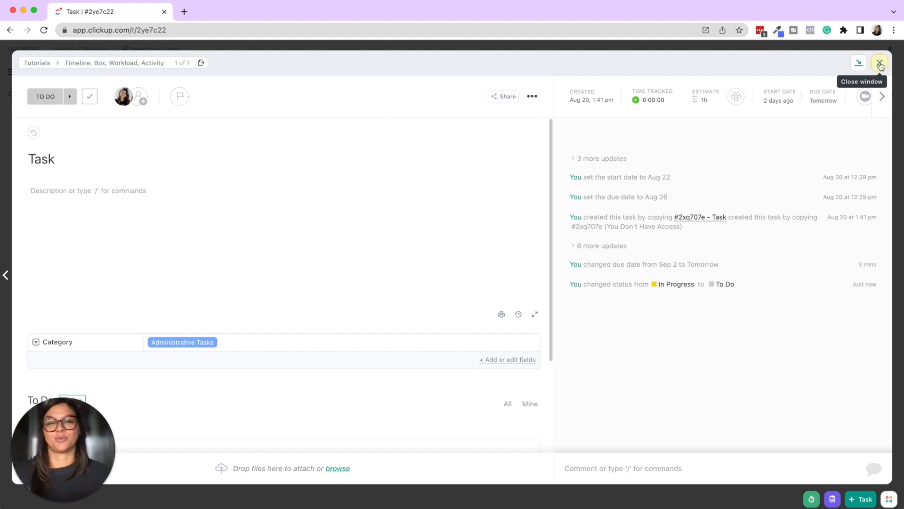
click(880, 63)
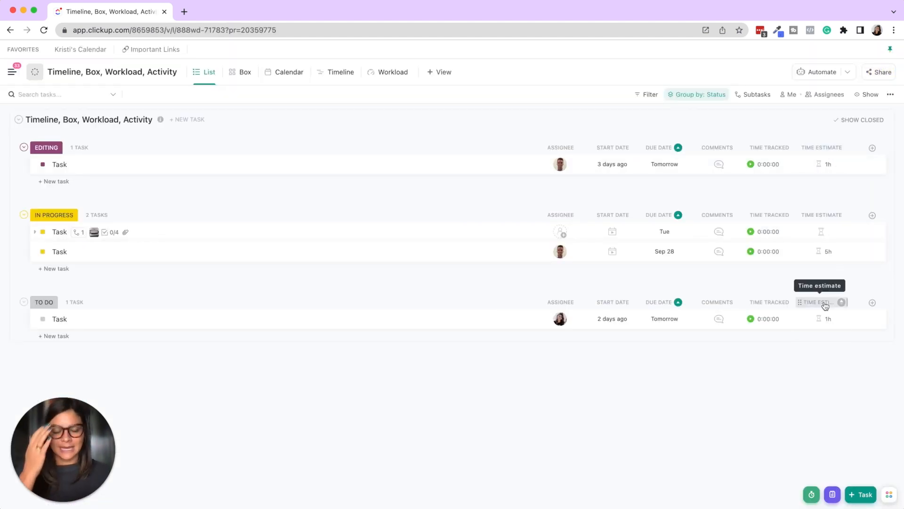
mouse_move(463, 100)
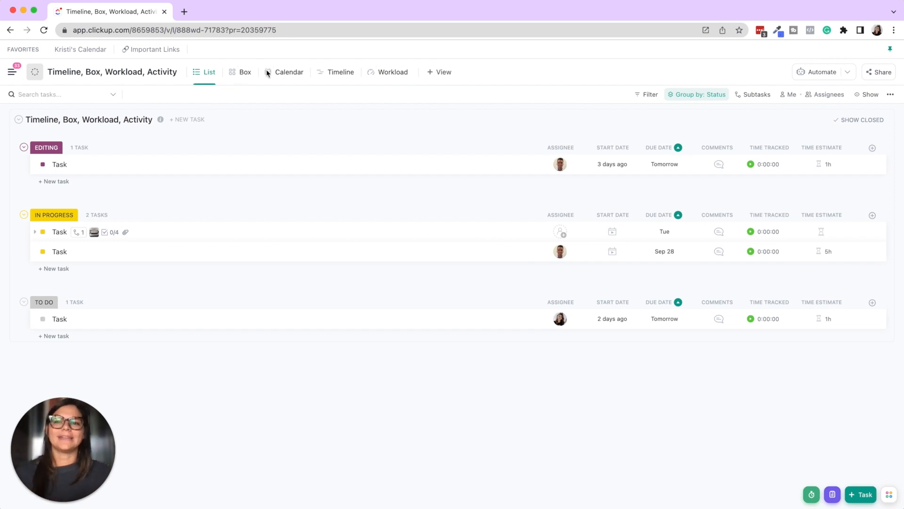
mouse_move(302, 105)
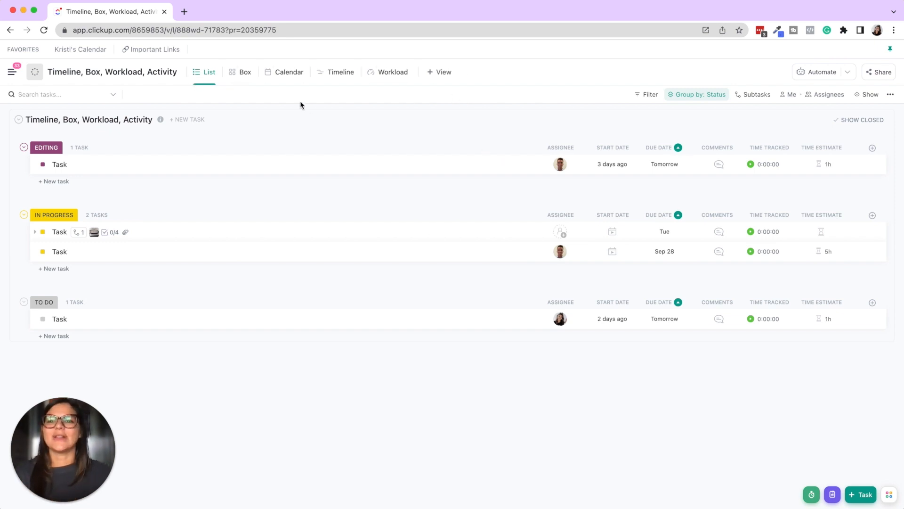
click(245, 72)
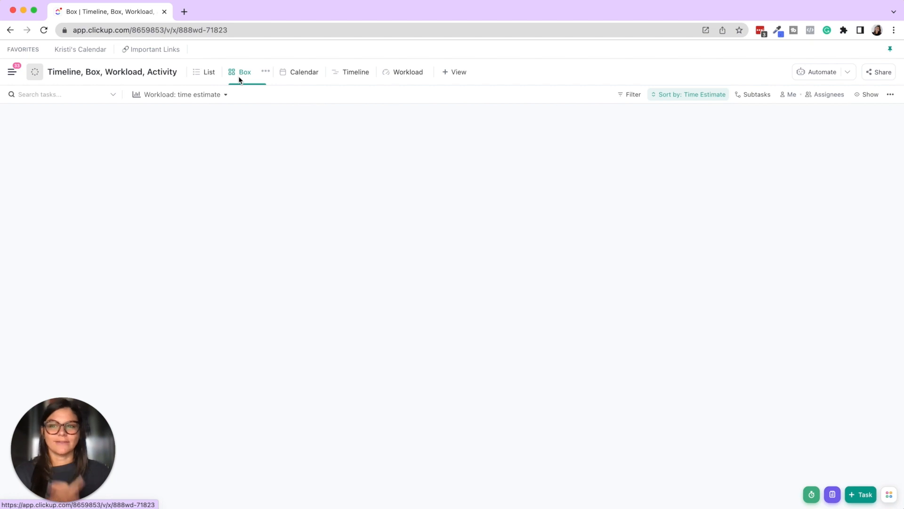
click(245, 71)
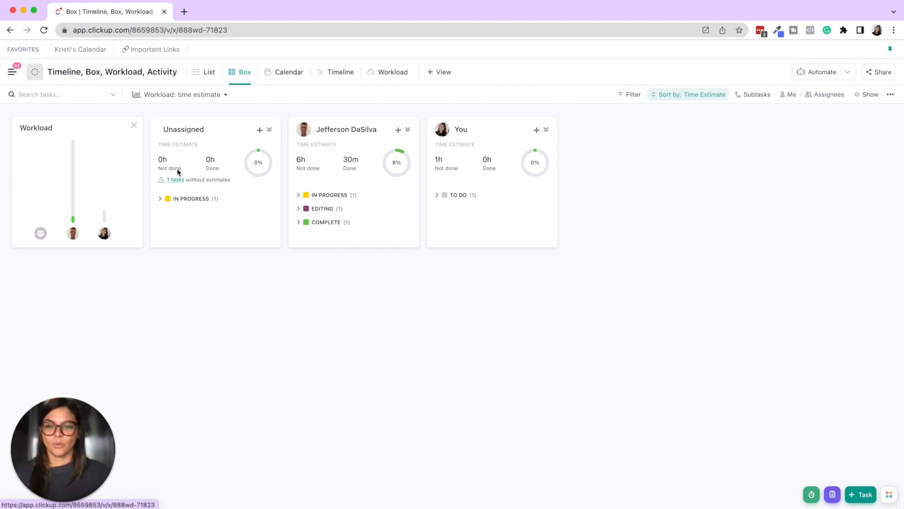
mouse_move(307, 148)
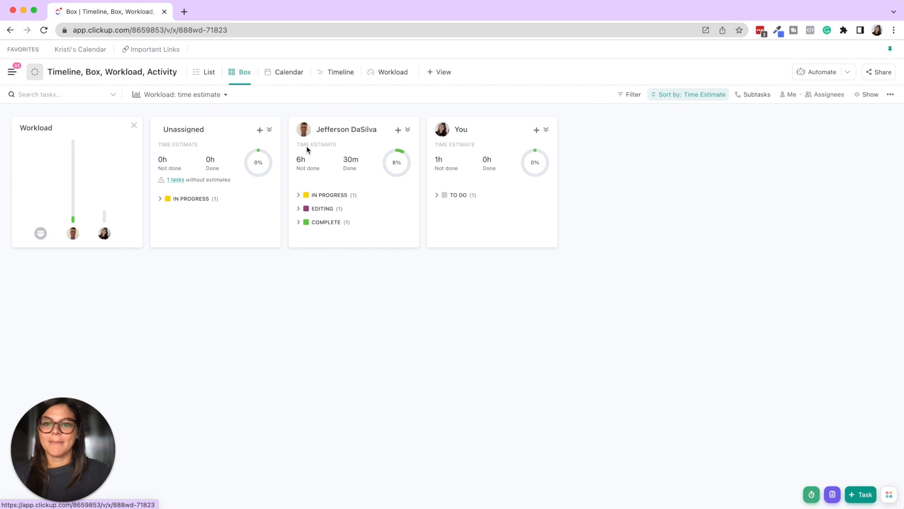
mouse_move(341, 179)
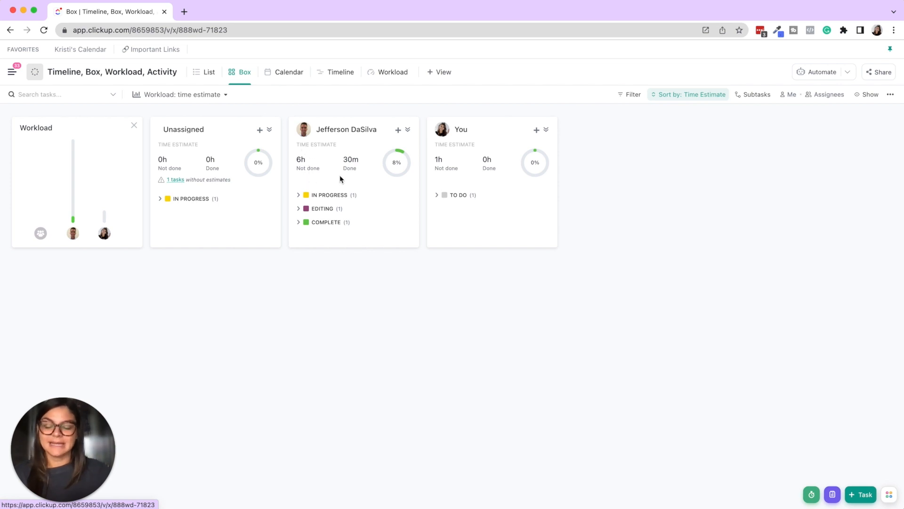
mouse_move(354, 177)
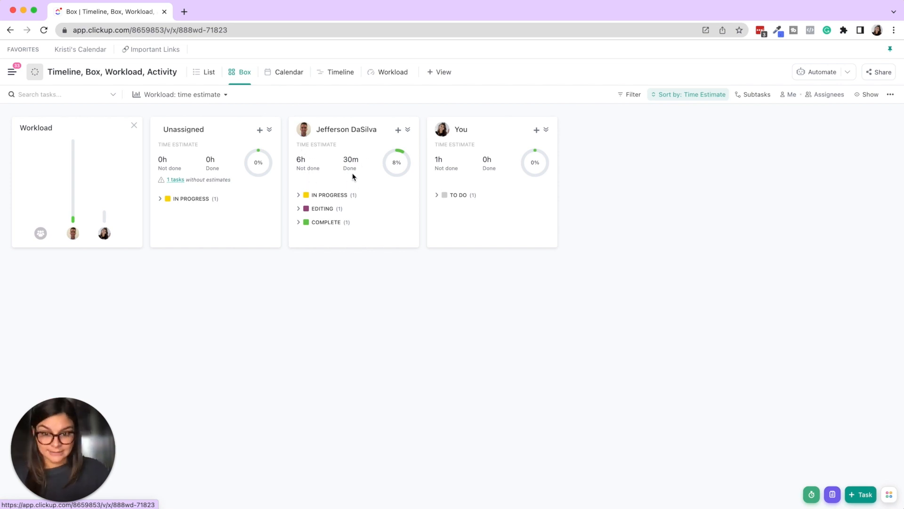
click(688, 94)
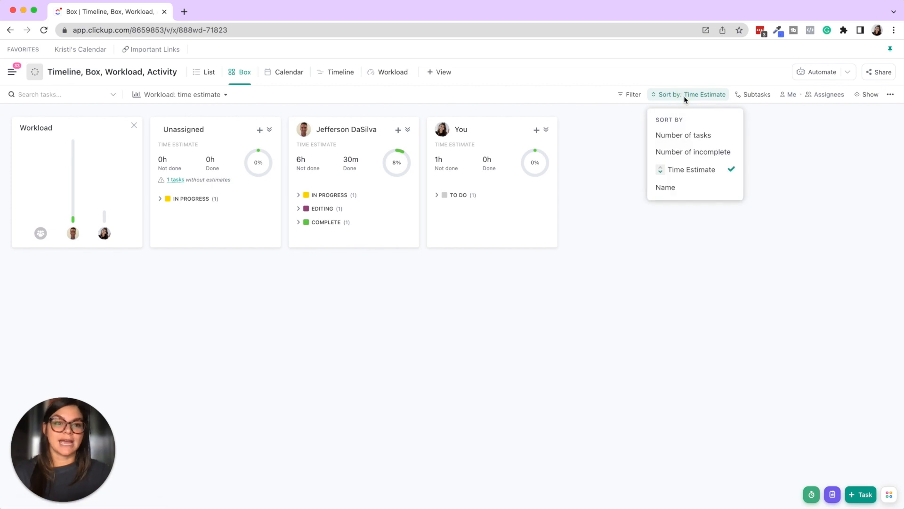
click(827, 162)
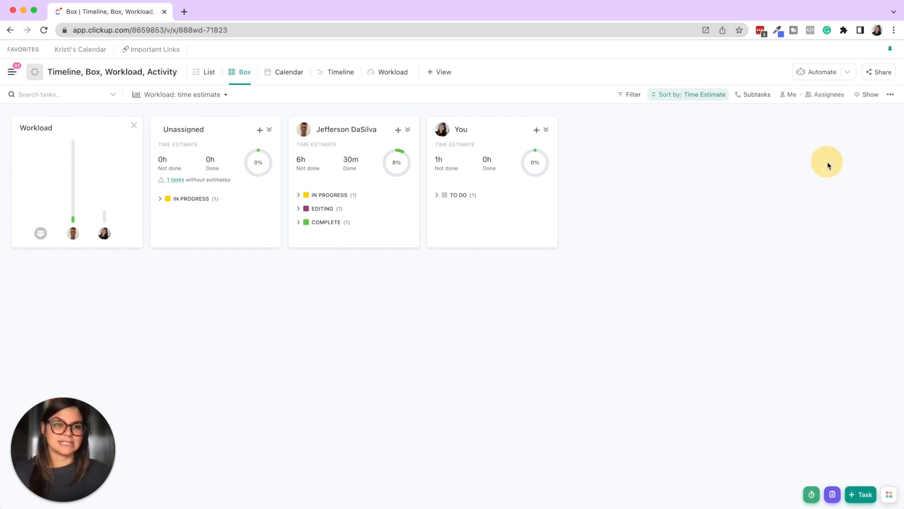
mouse_move(206, 99)
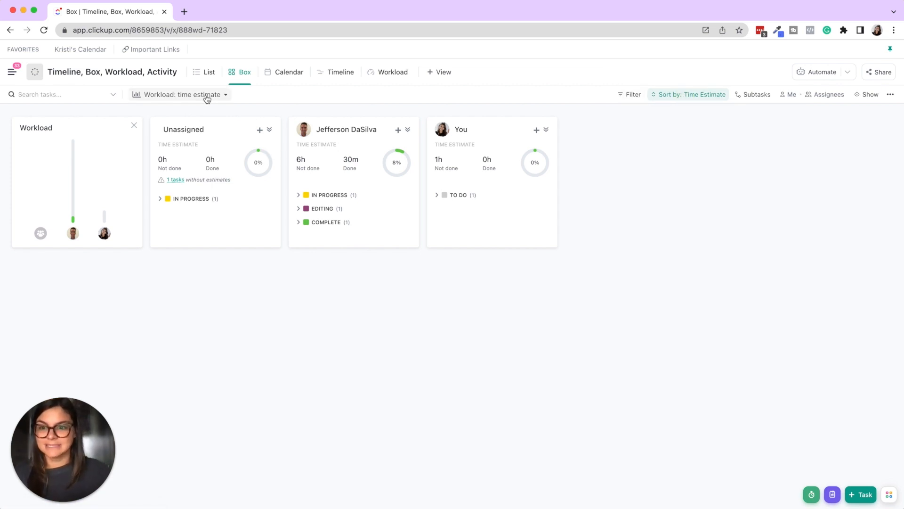
click(200, 94)
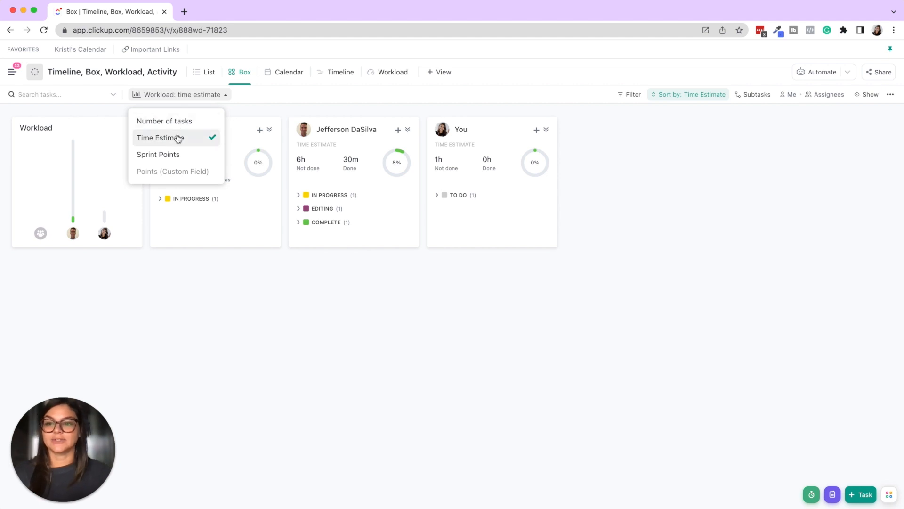
click(163, 121)
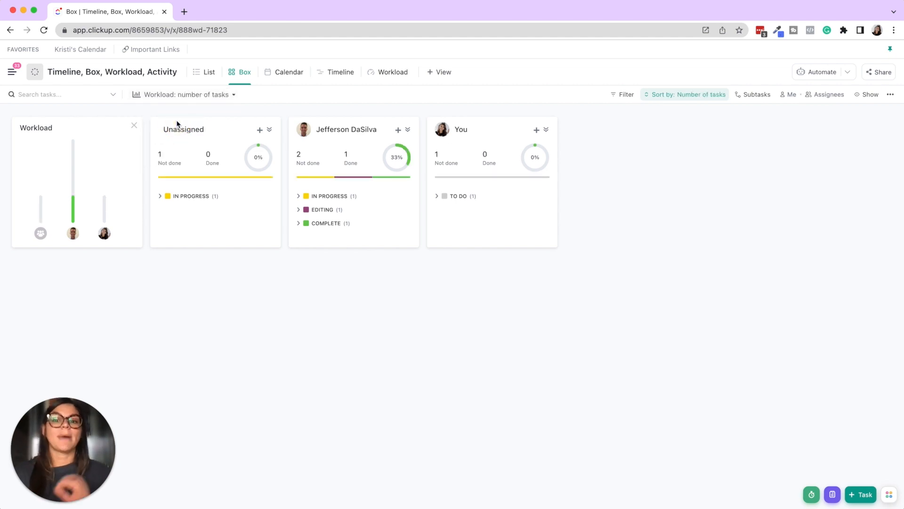
click(182, 94)
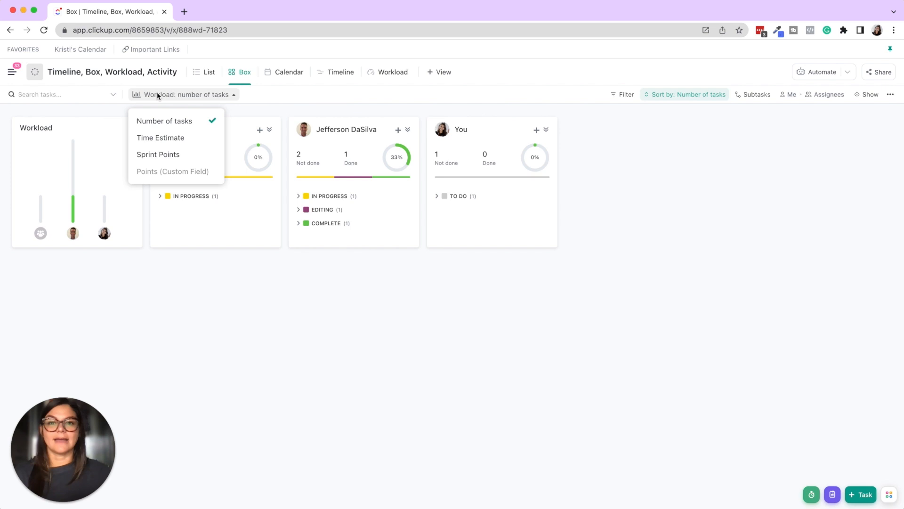
mouse_move(162, 158)
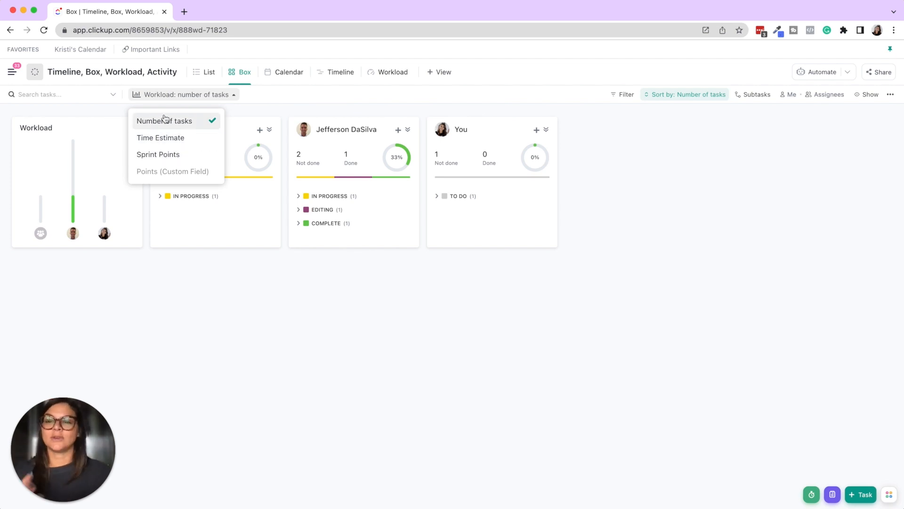
click(160, 137)
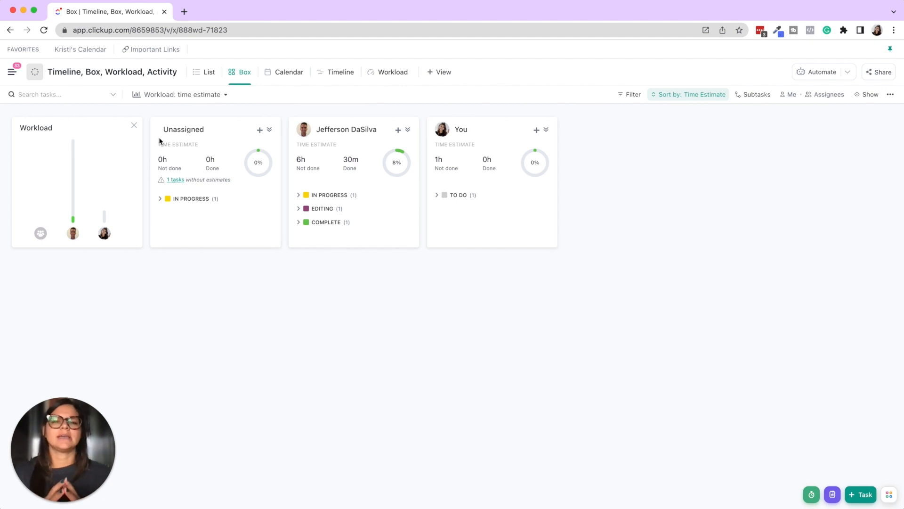
mouse_move(283, 193)
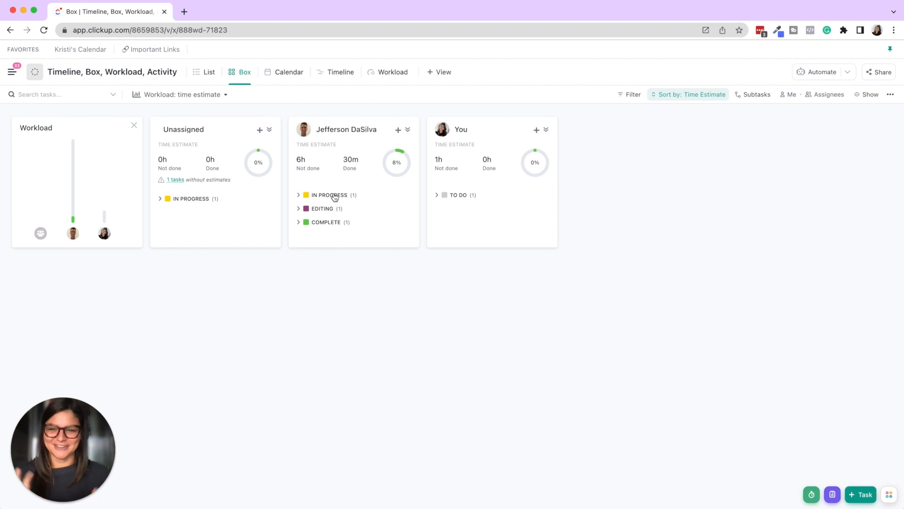
mouse_move(369, 179)
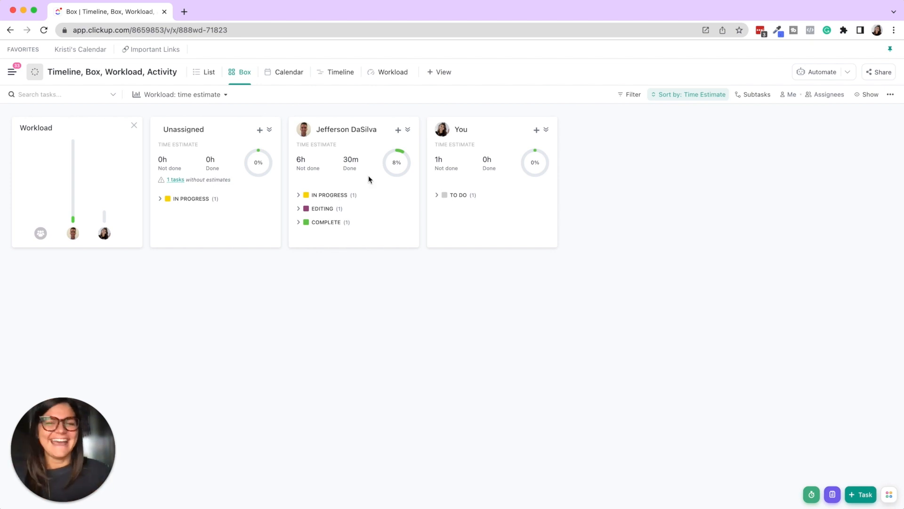
mouse_move(47, 175)
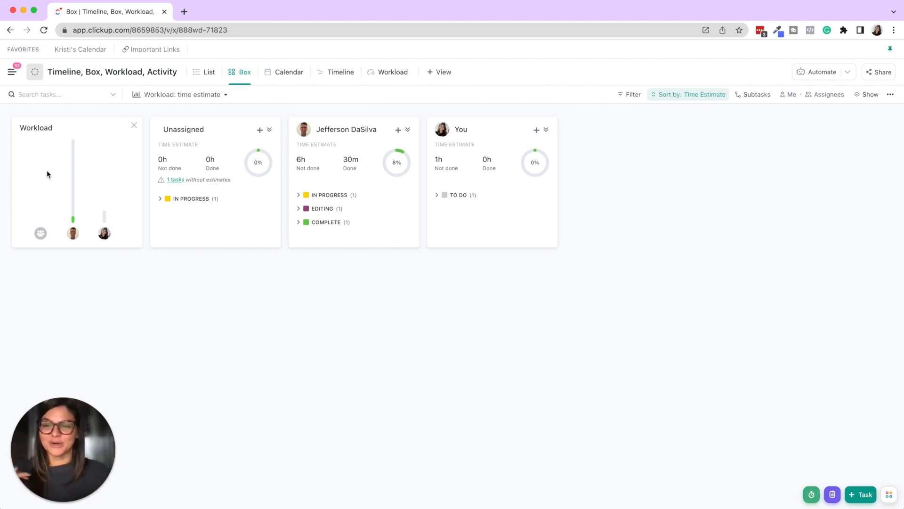
mouse_move(349, 162)
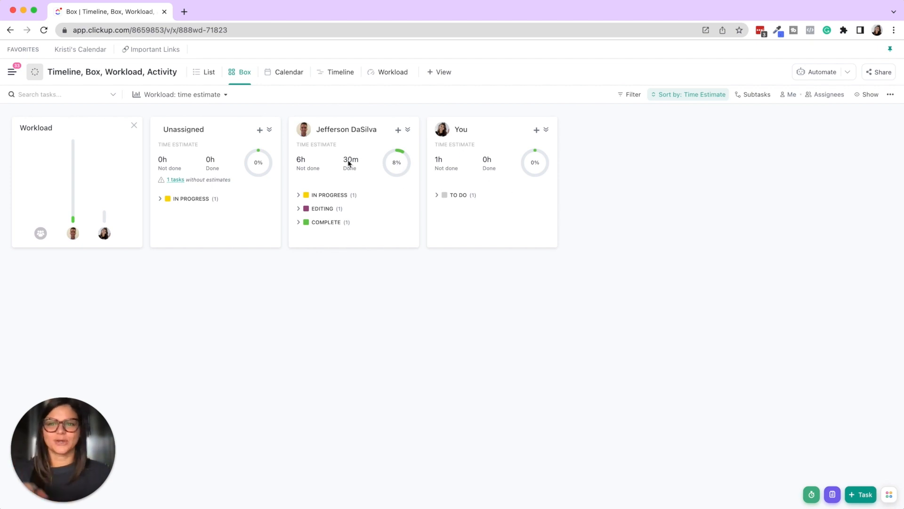
mouse_move(364, 166)
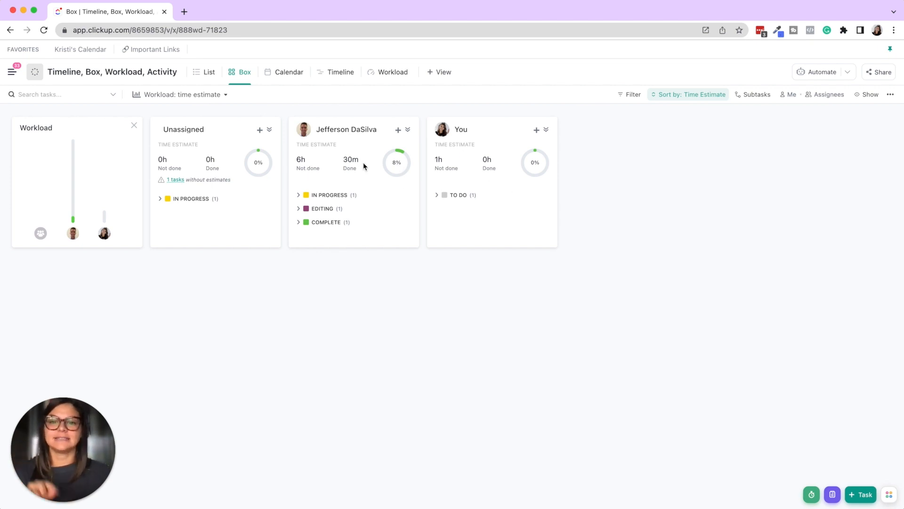
mouse_move(394, 172)
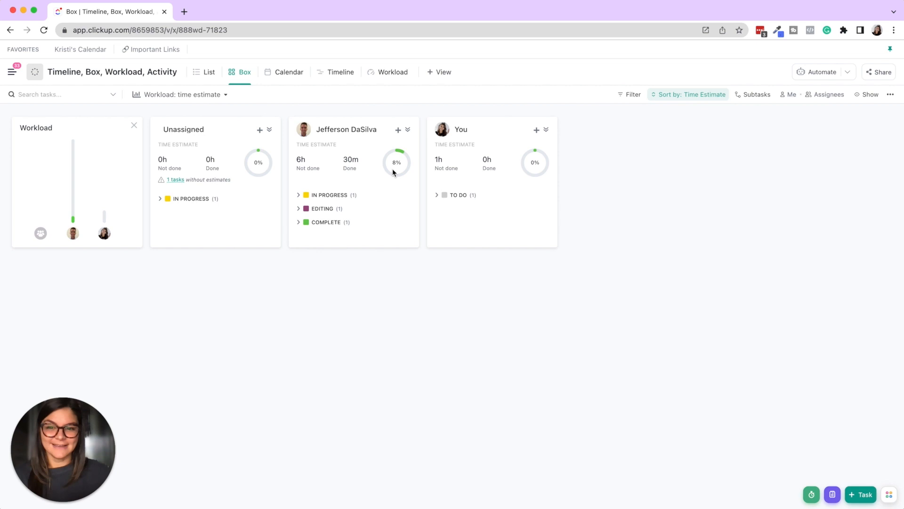
mouse_move(467, 242)
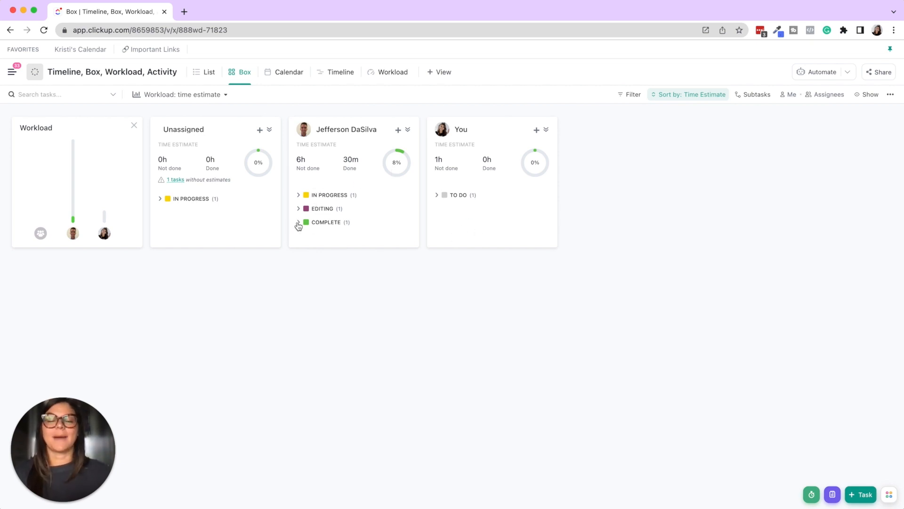
Step: Expand the second assignee's Complete and Editing groups in Box view, then switch to Calendar view
click(299, 223)
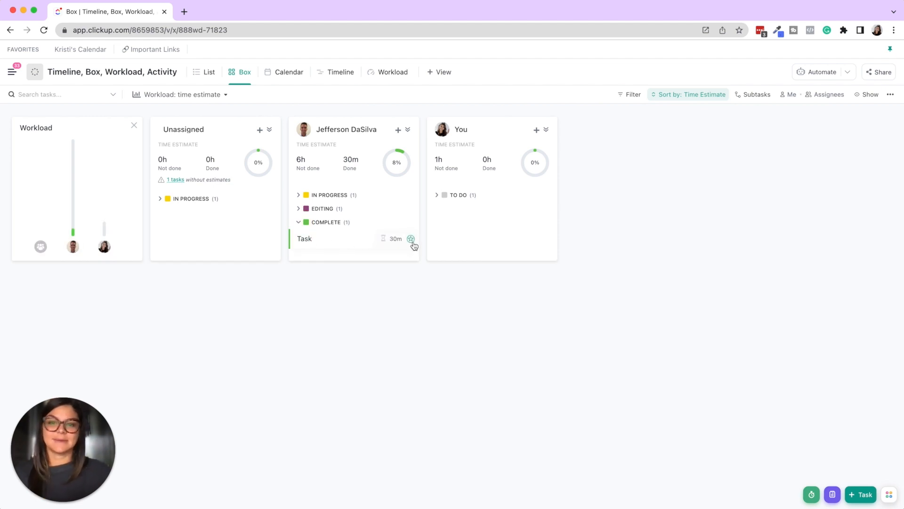
click(298, 208)
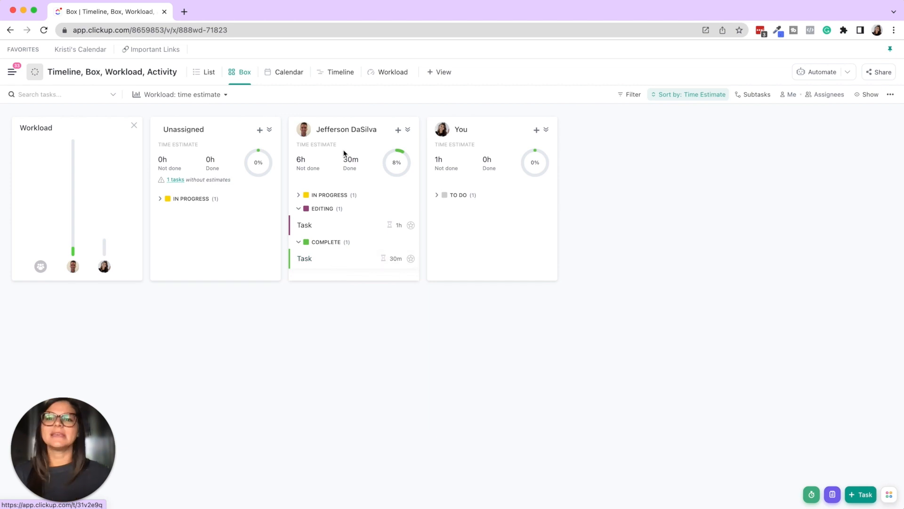
click(288, 71)
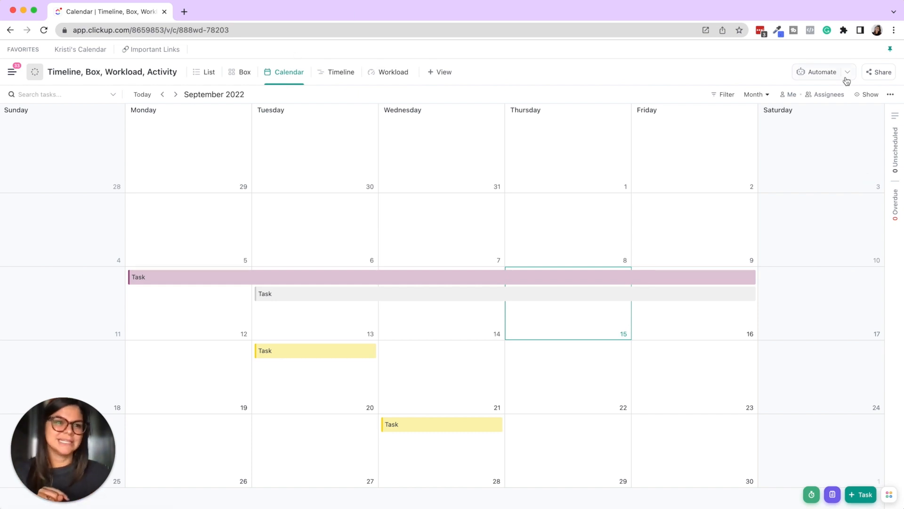
Step: Enable Time Estimate and Time Tracked on calendar task cards in the Show settings
click(866, 94)
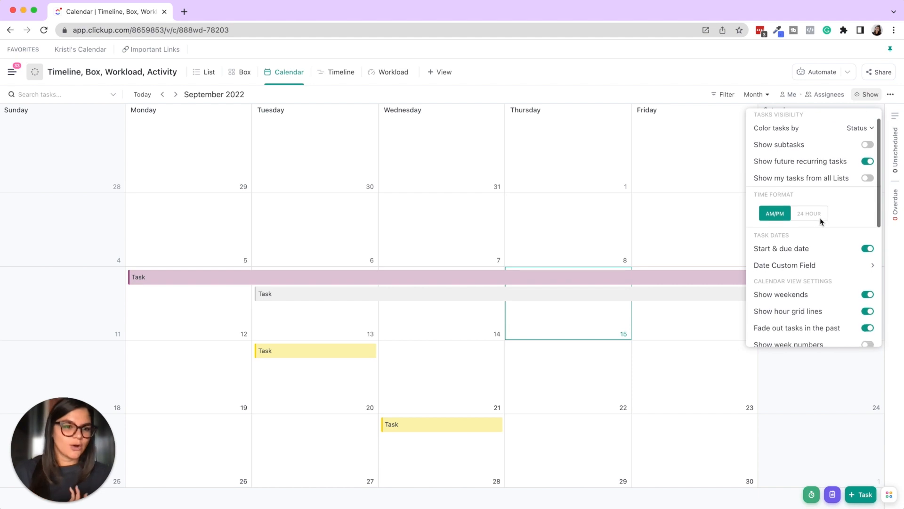
click(866, 152)
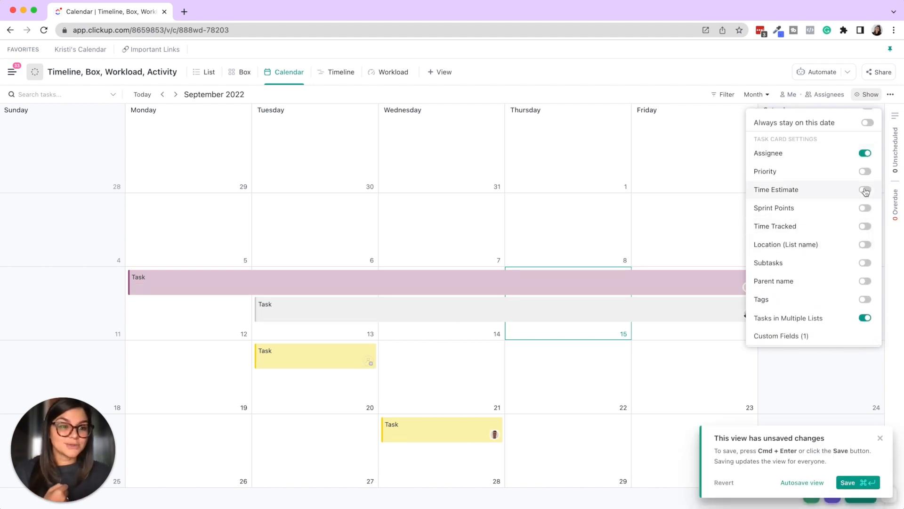
click(865, 190)
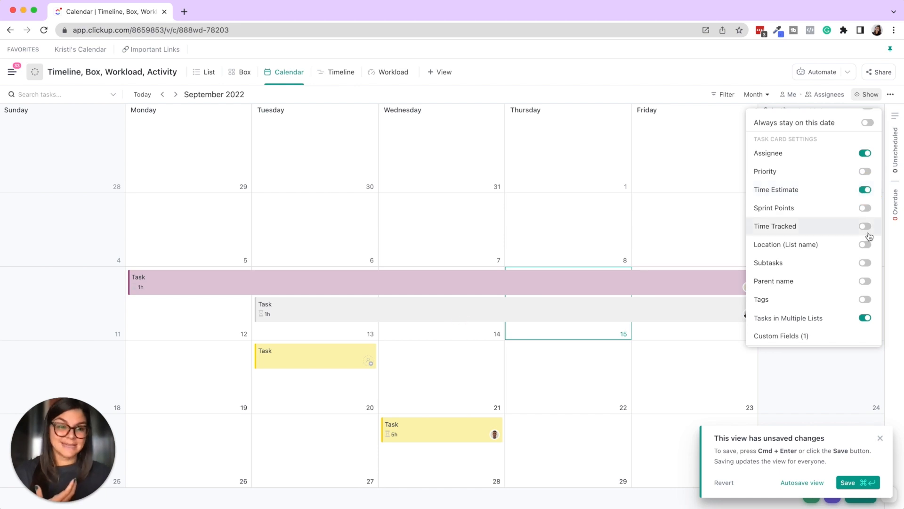
click(865, 226)
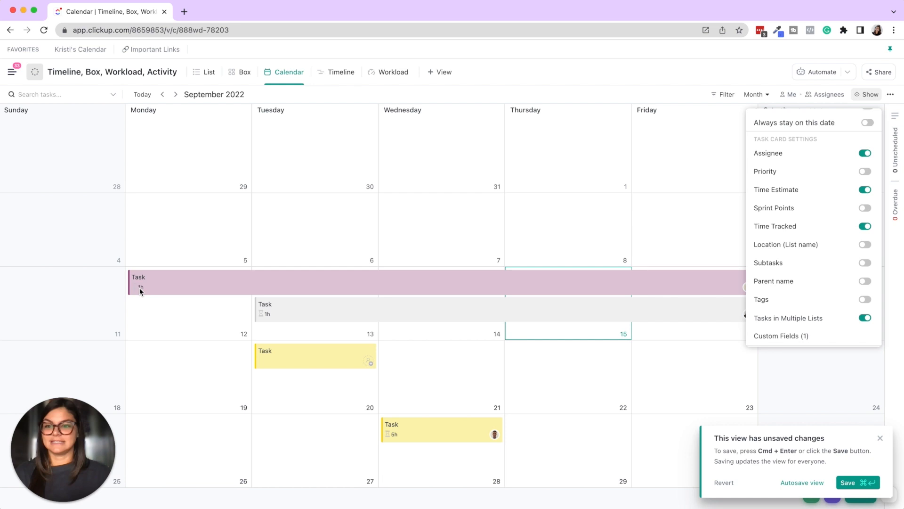
mouse_move(440, 442)
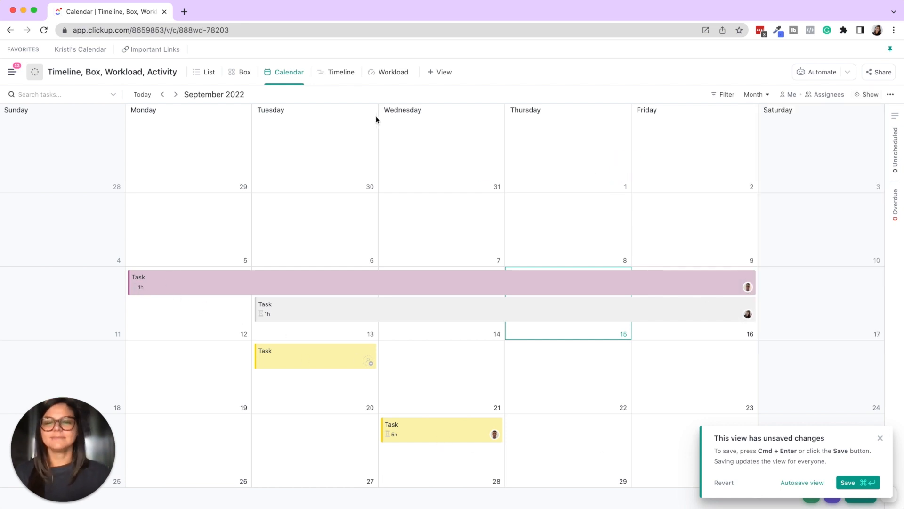
Step: Switch to Timeline view and set Group by to None
click(340, 71)
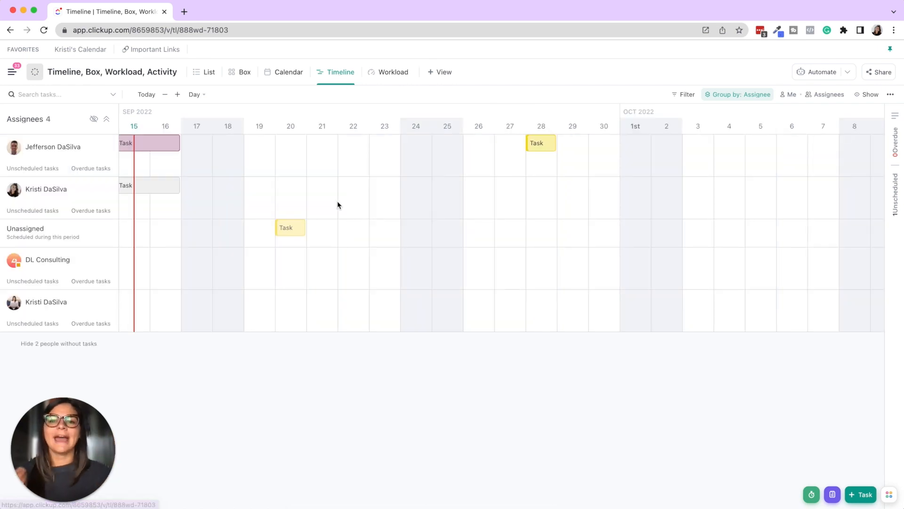
click(737, 95)
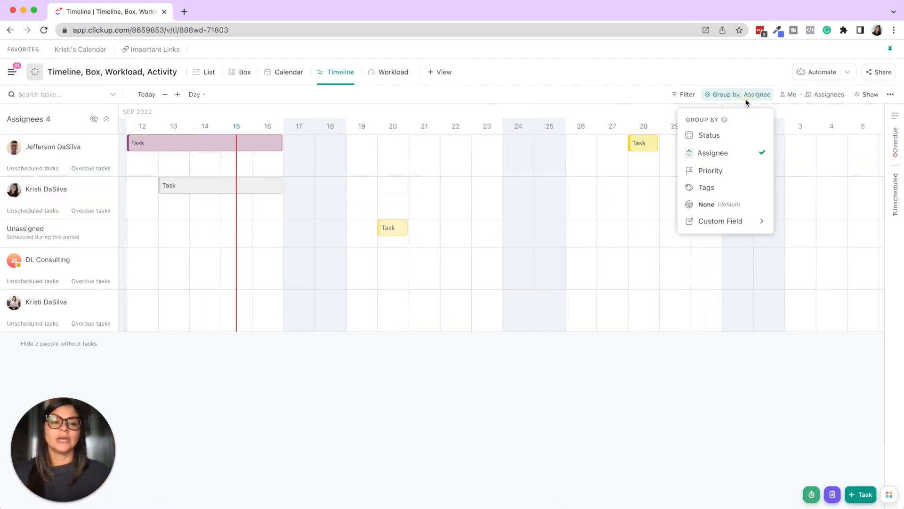
click(706, 204)
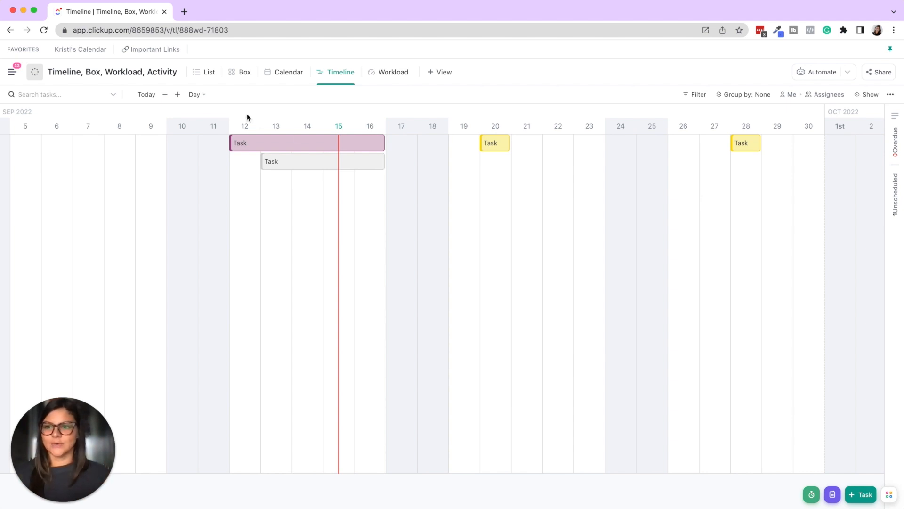
mouse_move(377, 127)
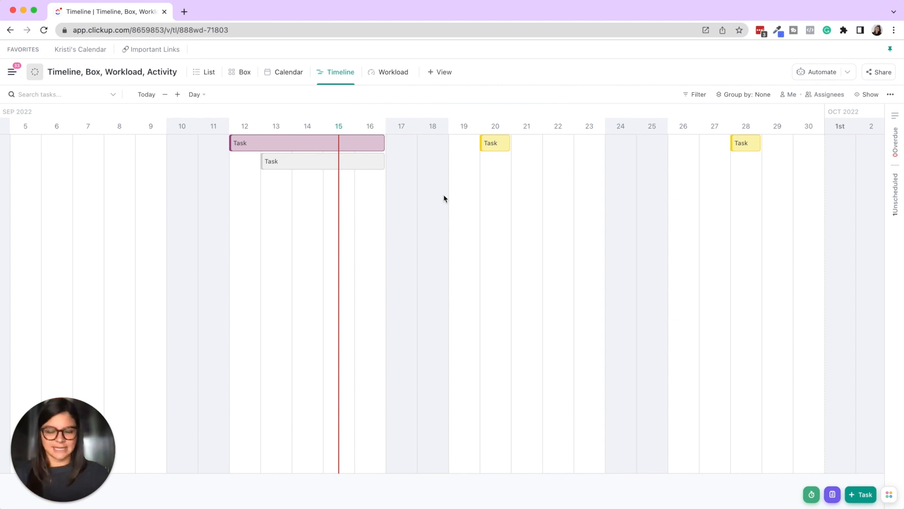
Step: Set the Timeline's Group by back to Assignee
click(738, 94)
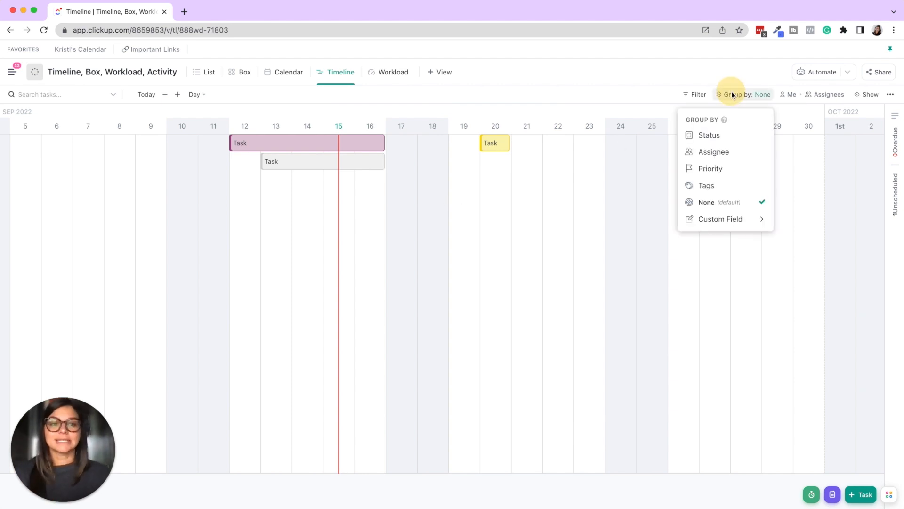
click(714, 152)
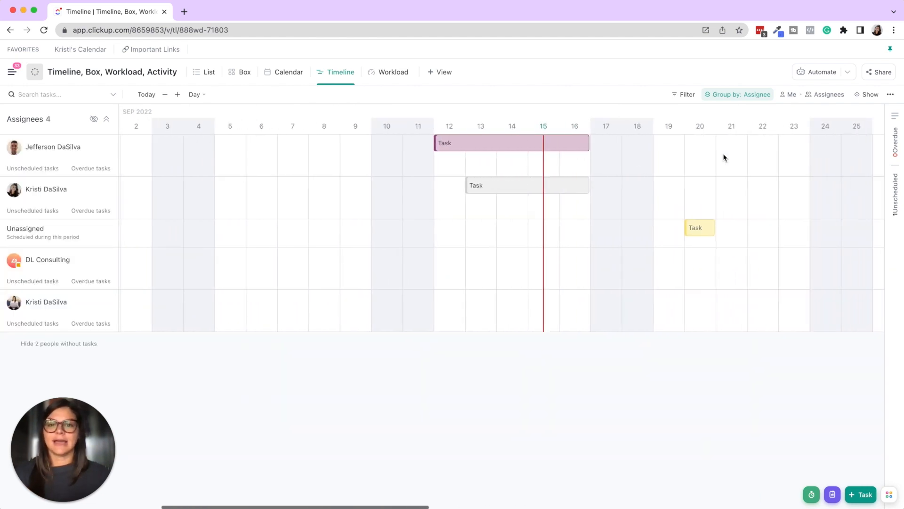
mouse_move(712, 136)
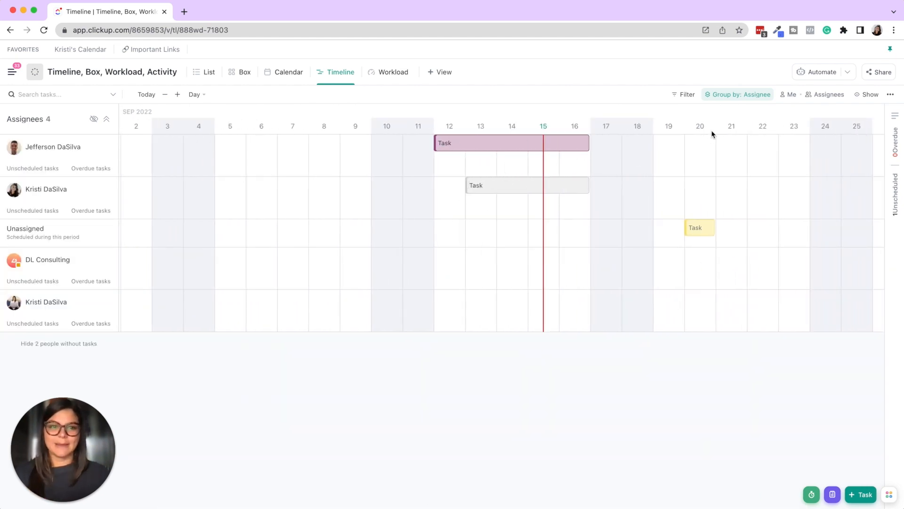
click(738, 94)
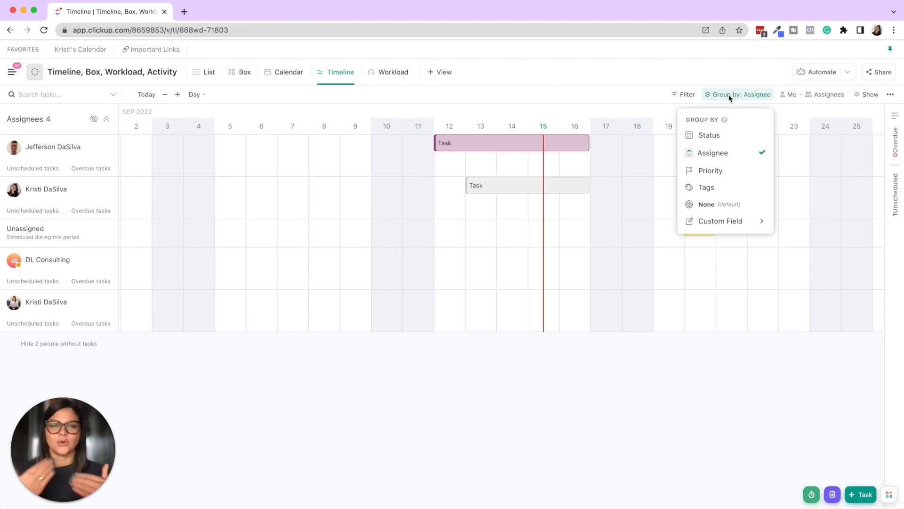
mouse_move(514, 227)
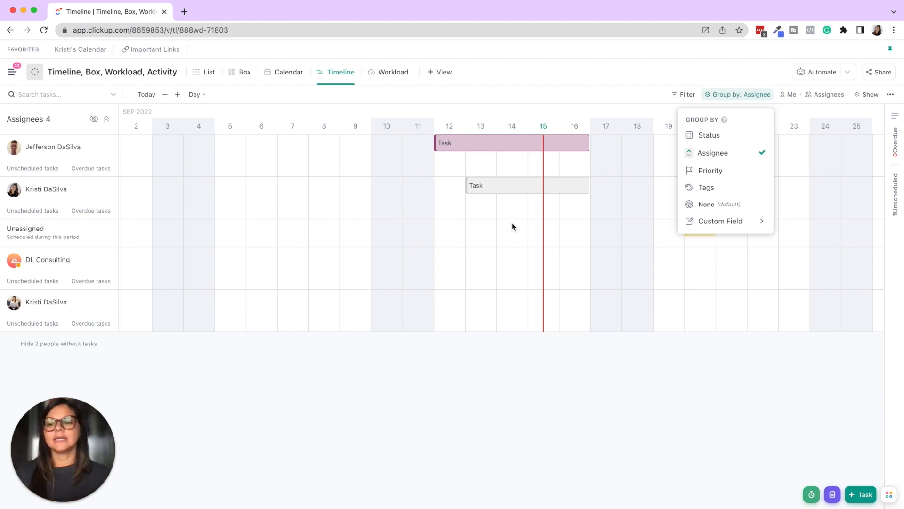
click(513, 227)
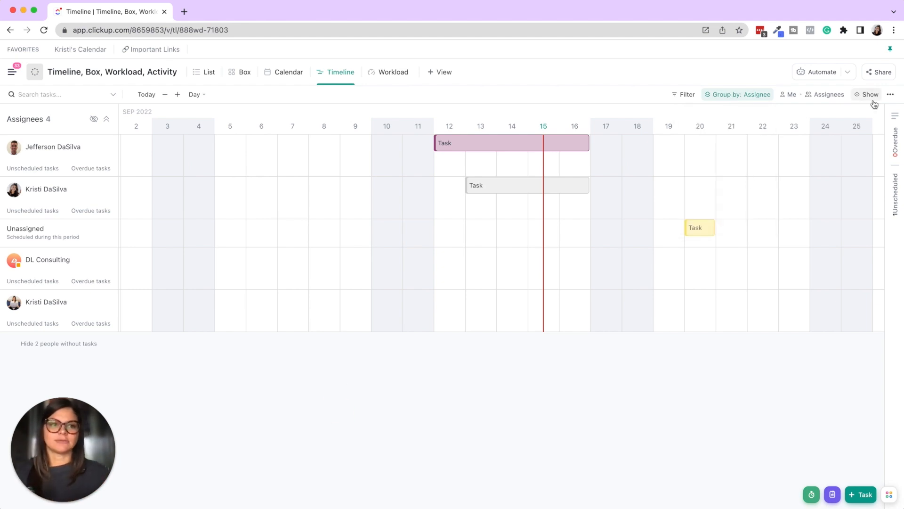
Step: Toggle on Subtasks in the Timeline's Show settings
click(868, 95)
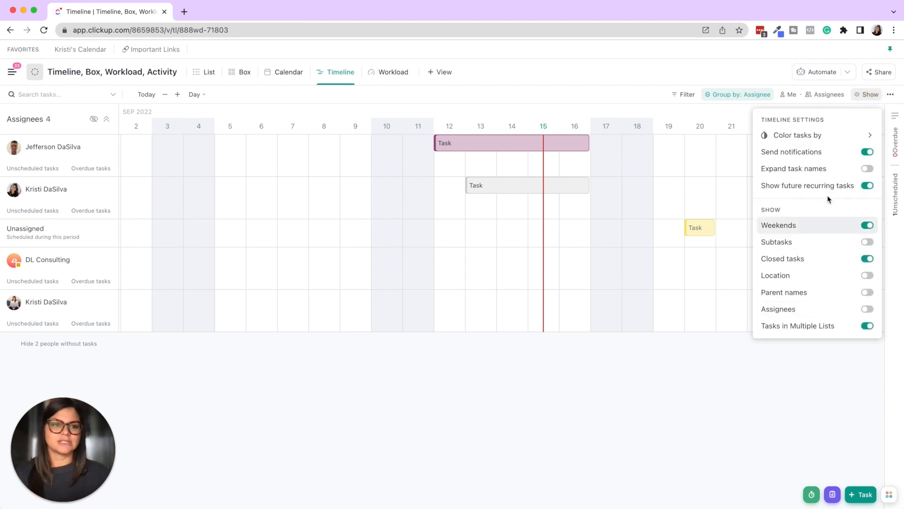
mouse_move(870, 245)
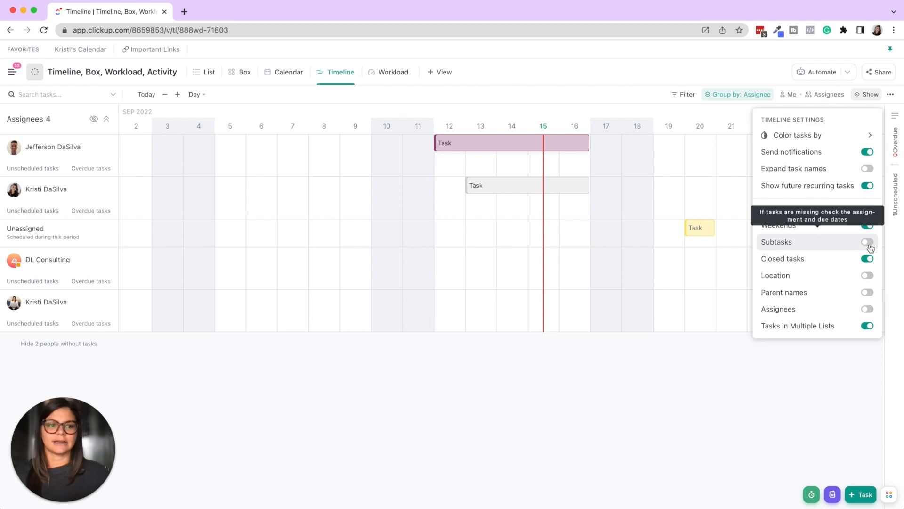
click(866, 242)
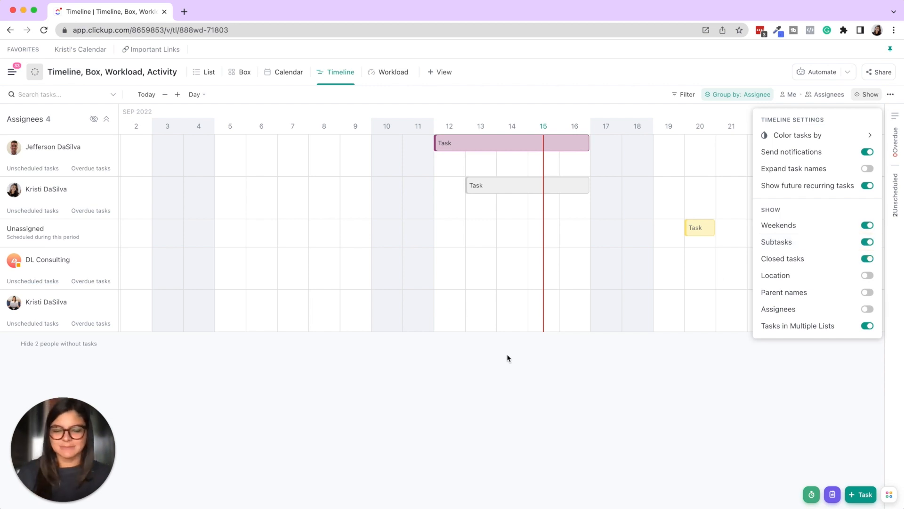
click(445, 107)
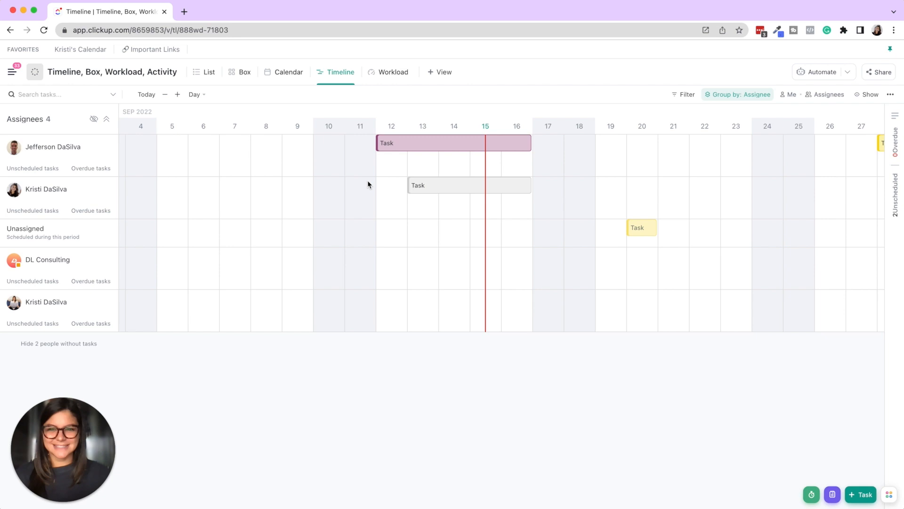
Step: In Workload view measured by Time, set the first assignee's weekly capacity to 20 hours
click(389, 72)
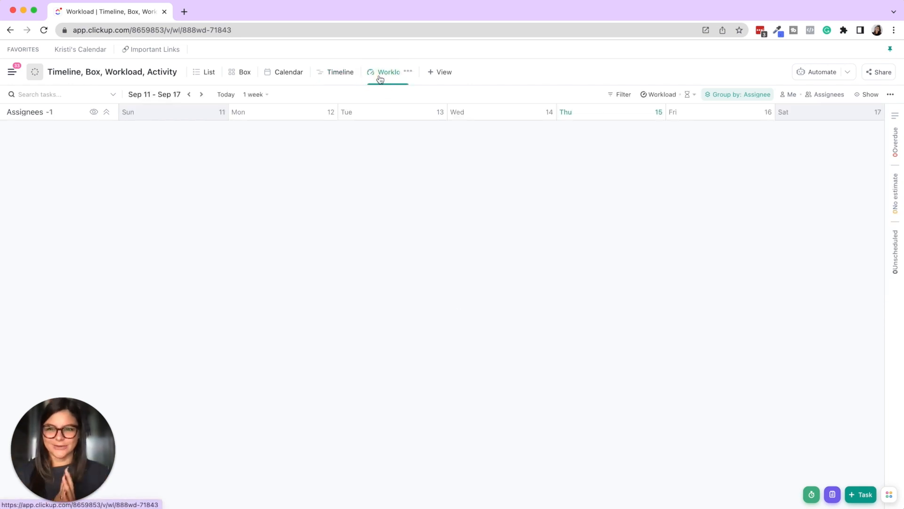
click(387, 71)
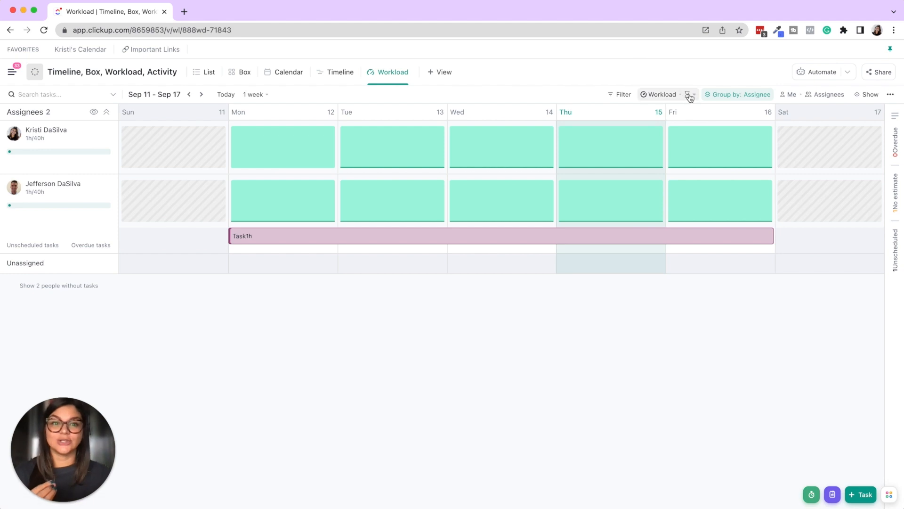
click(688, 94)
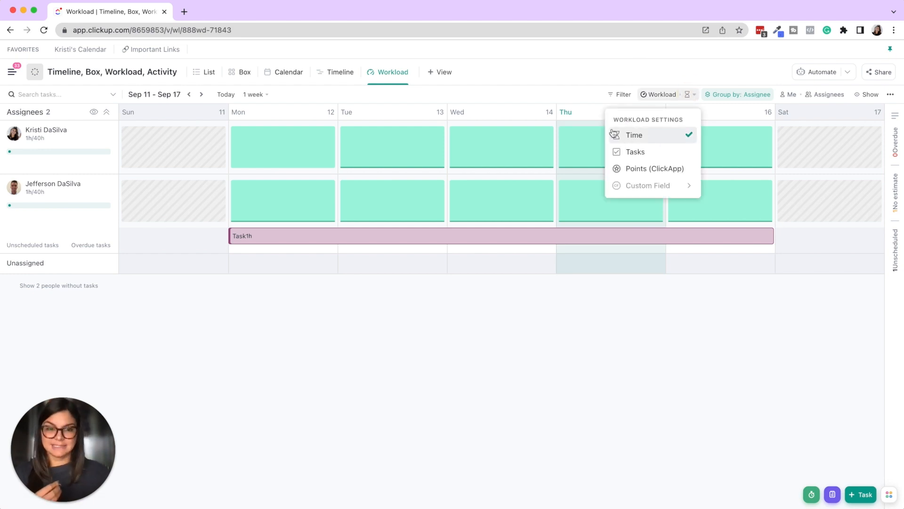
mouse_move(635, 168)
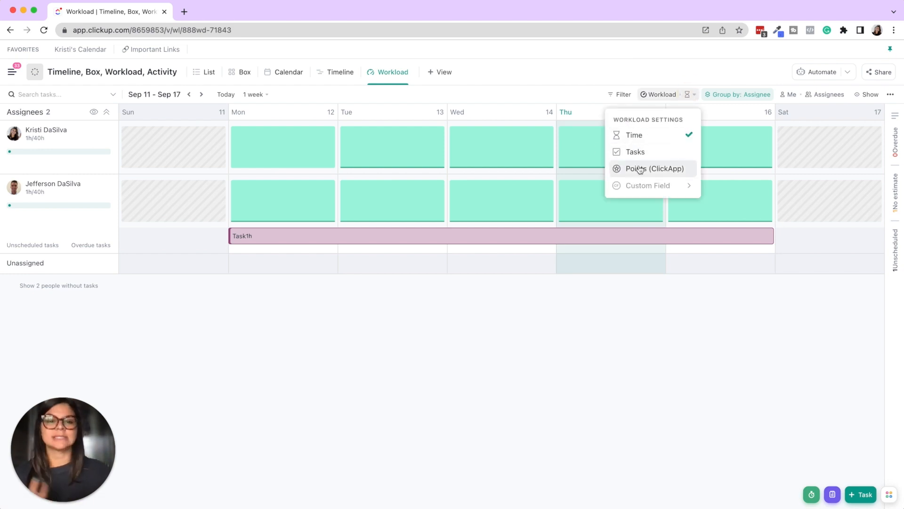
mouse_move(608, 62)
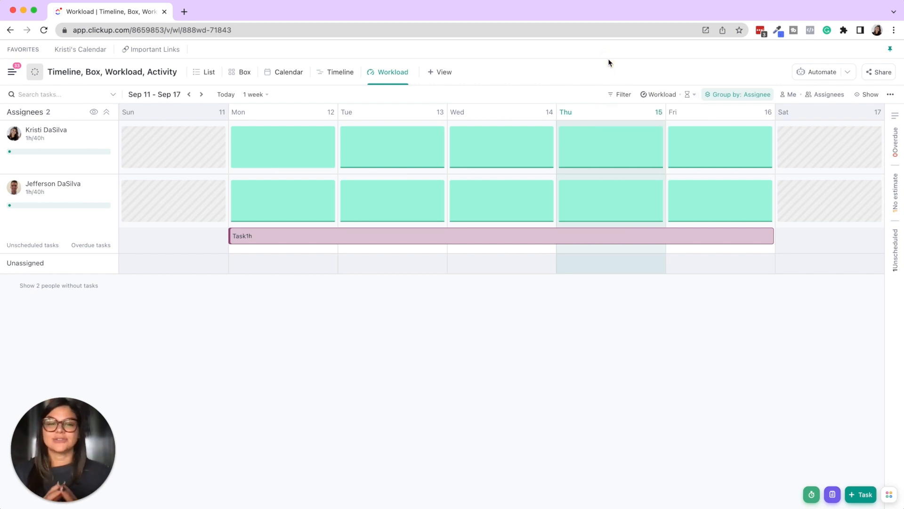
mouse_move(52, 140)
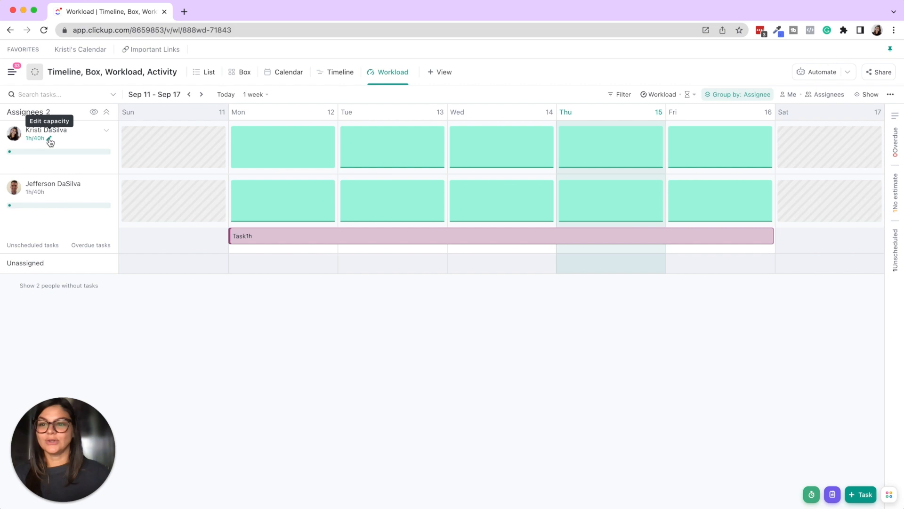
click(49, 139)
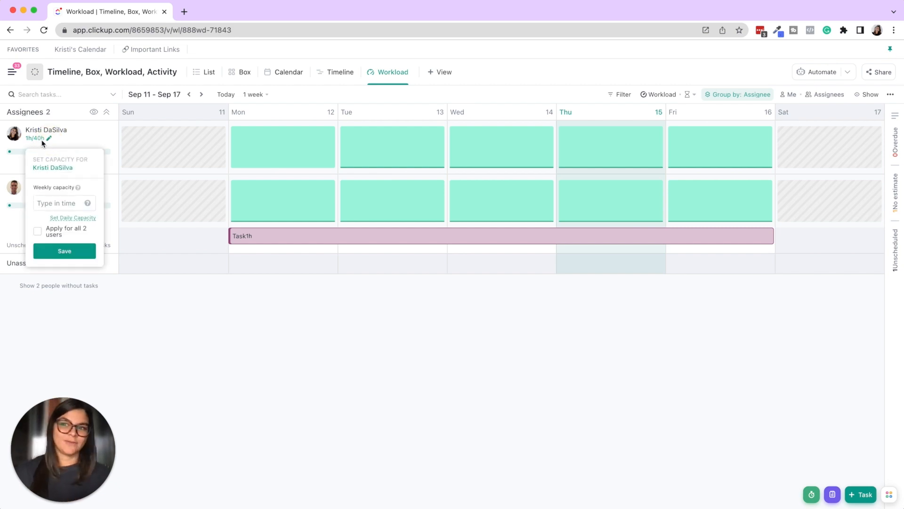
text(2)
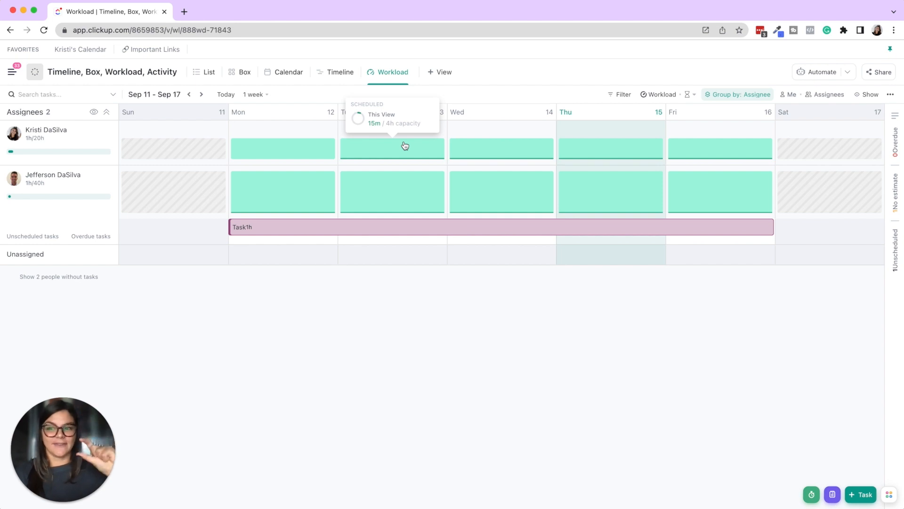
mouse_move(245, 96)
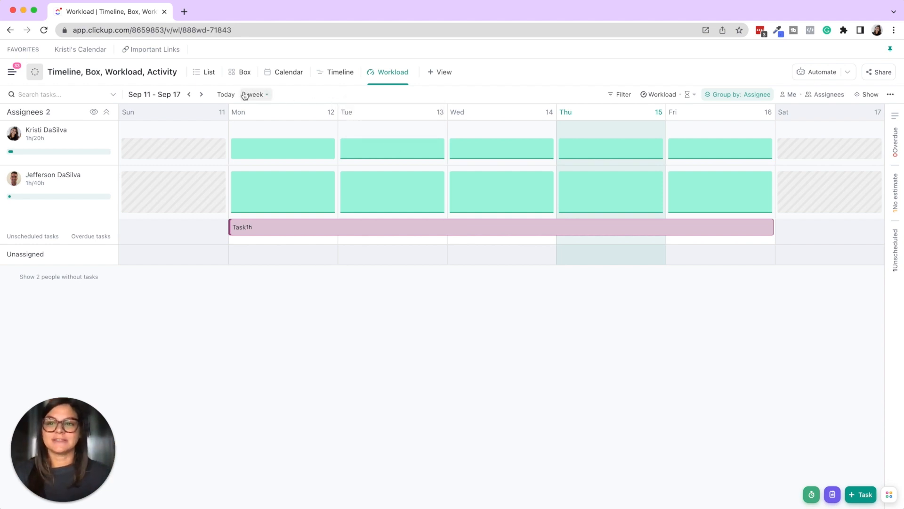
Step: Change the Workload range from 1 week to 1 month, spanning Sep 11 – Oct 8
click(254, 94)
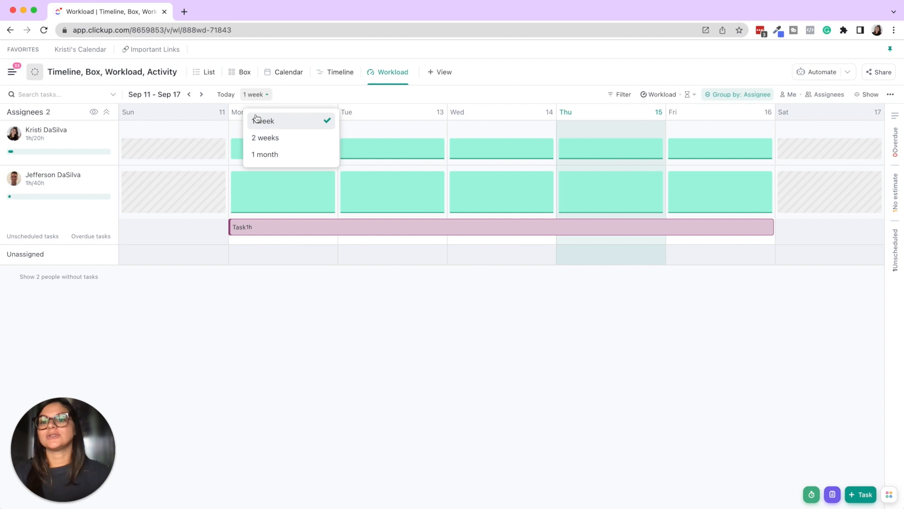
mouse_move(277, 146)
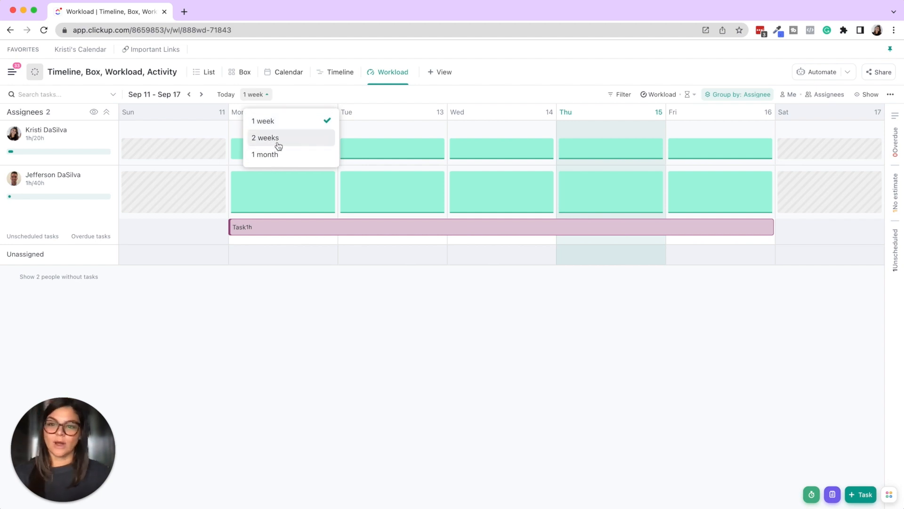
click(265, 154)
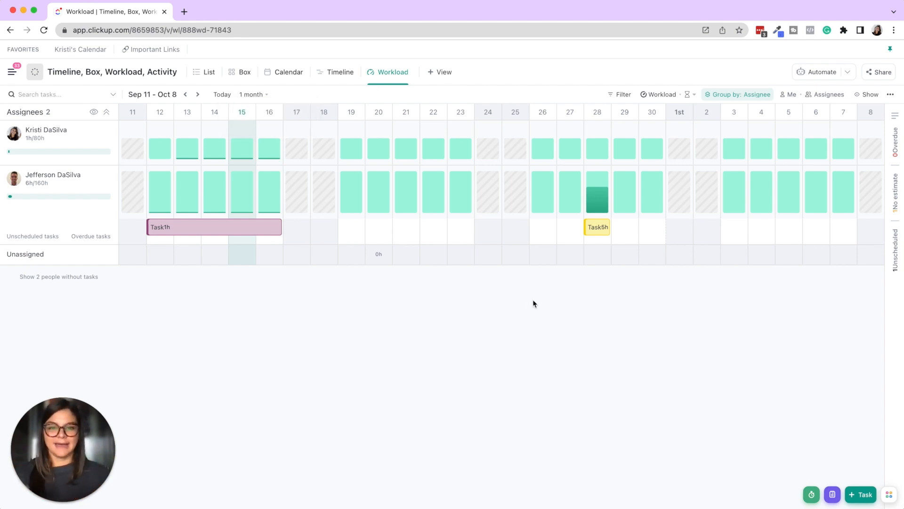
mouse_move(598, 205)
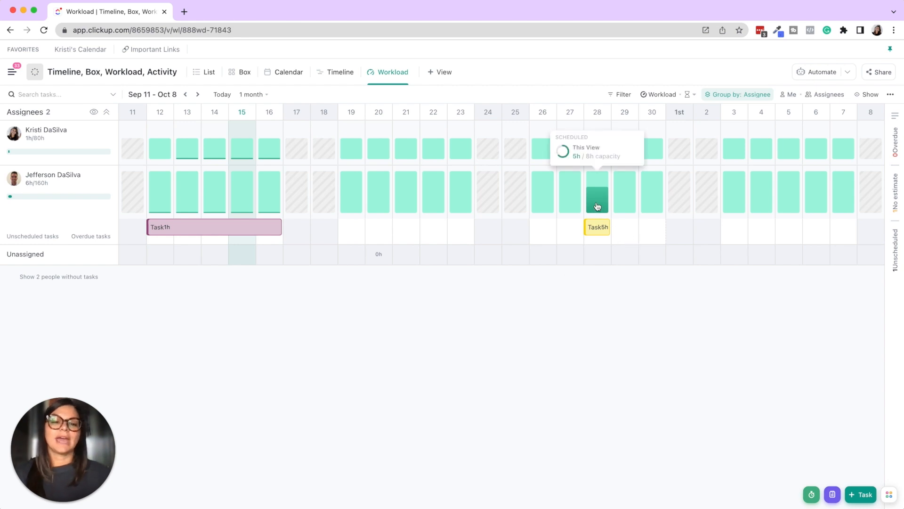
mouse_move(629, 200)
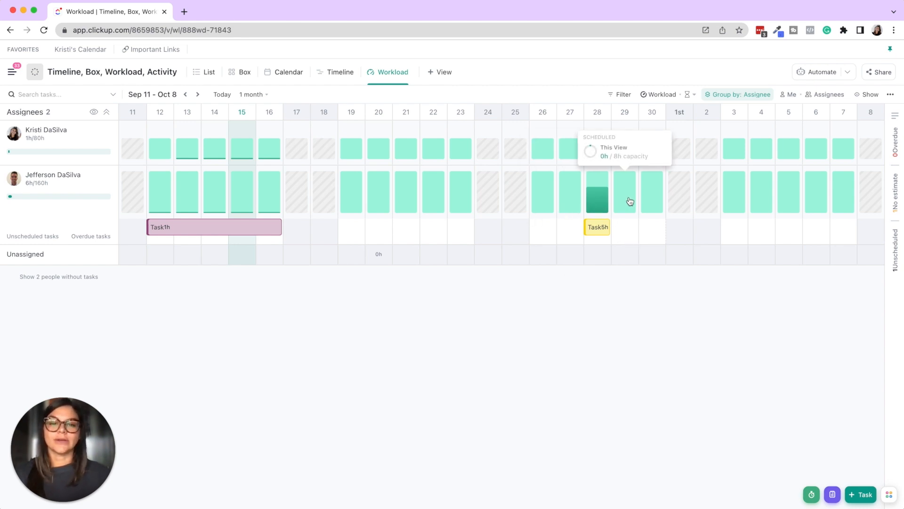
mouse_move(393, 265)
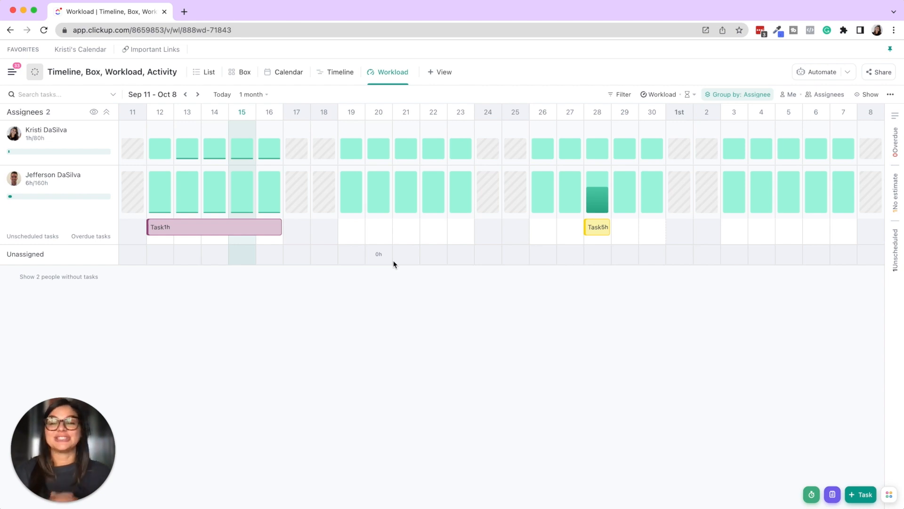
mouse_move(385, 103)
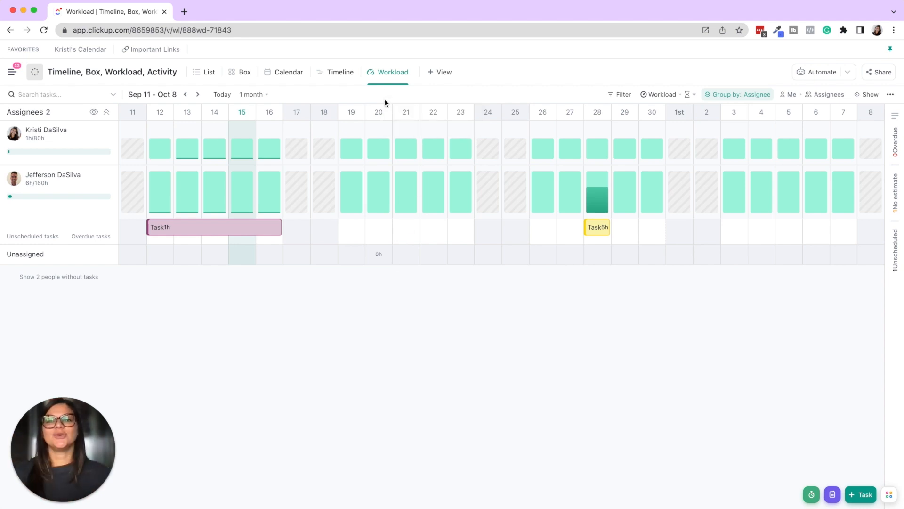
click(439, 72)
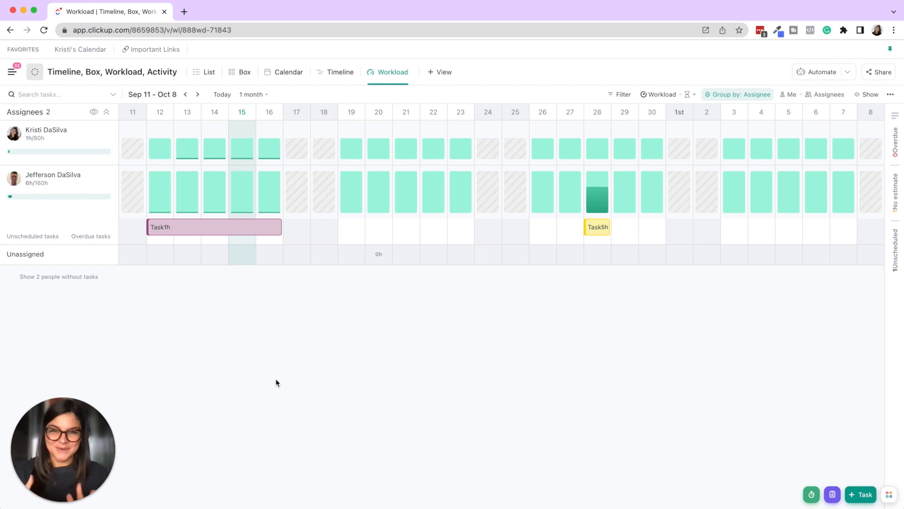
mouse_move(79, 49)
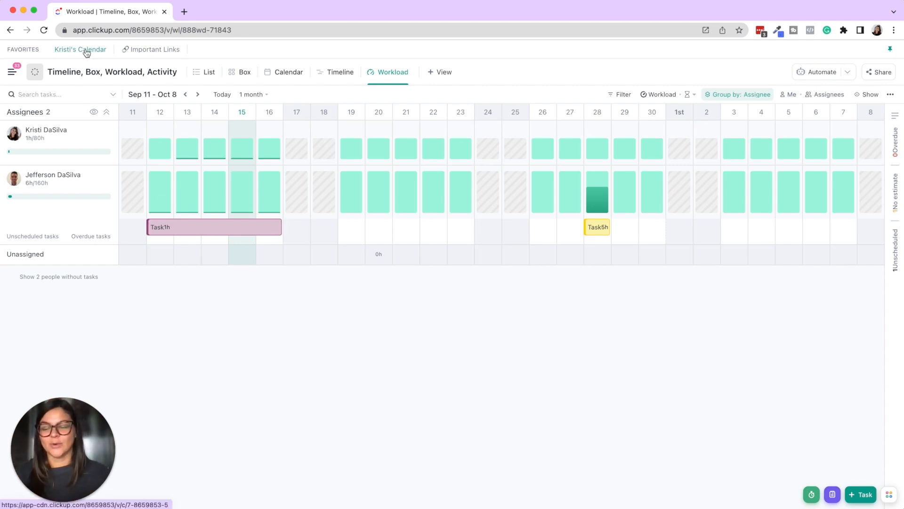
Step: Open the favourited Kristi's Calendar view in Everything and review its Sharing & Permissions settings
click(80, 49)
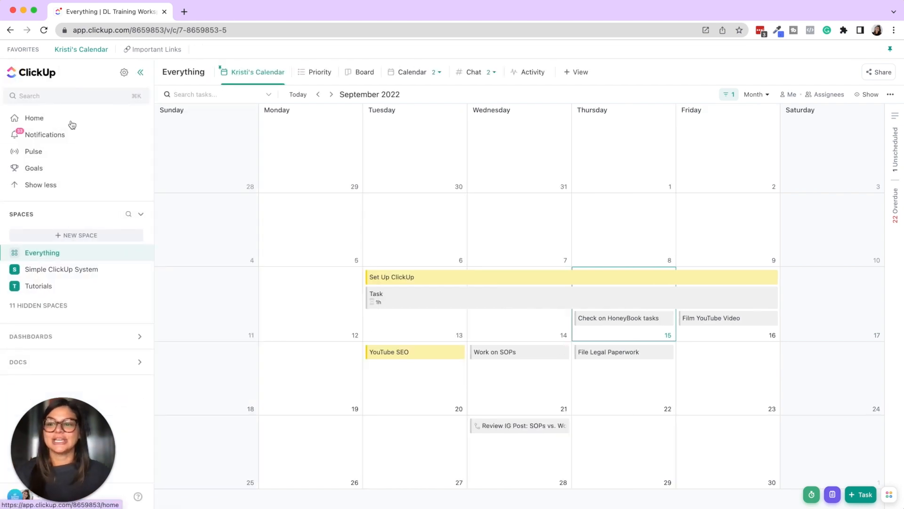
mouse_move(41, 255)
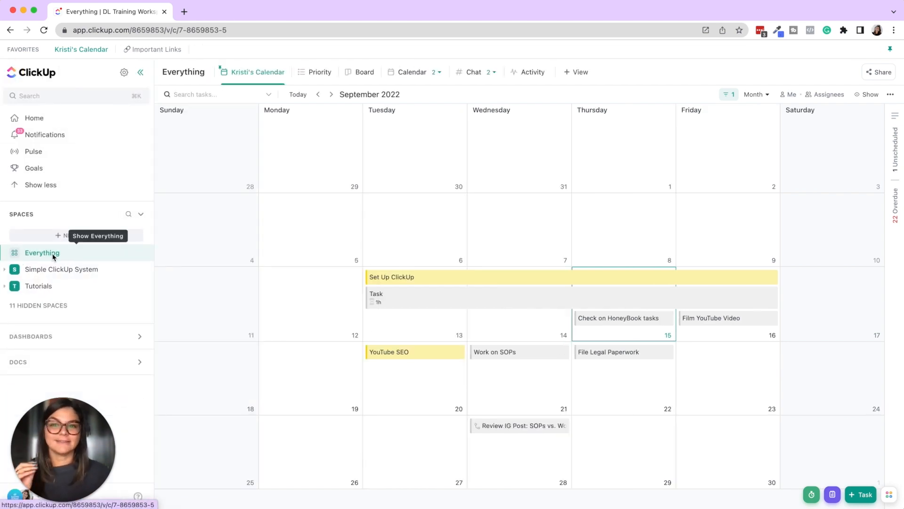
click(574, 72)
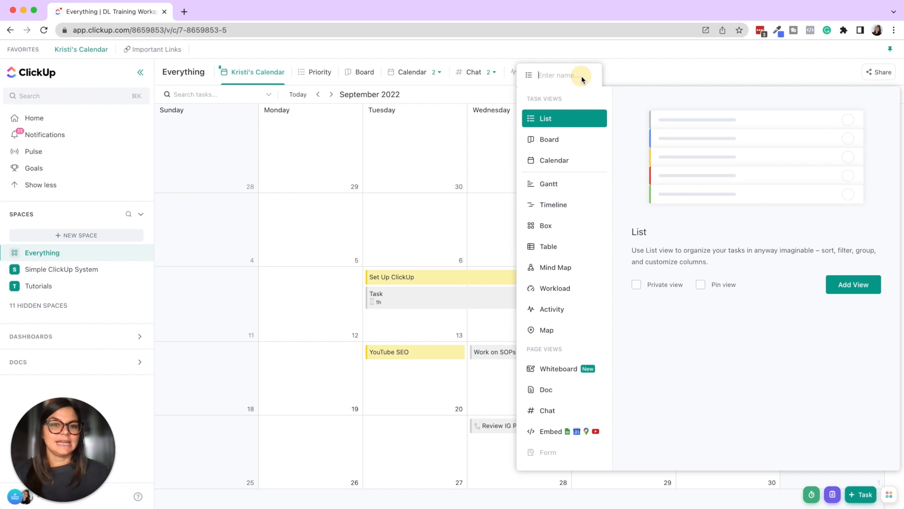
click(554, 160)
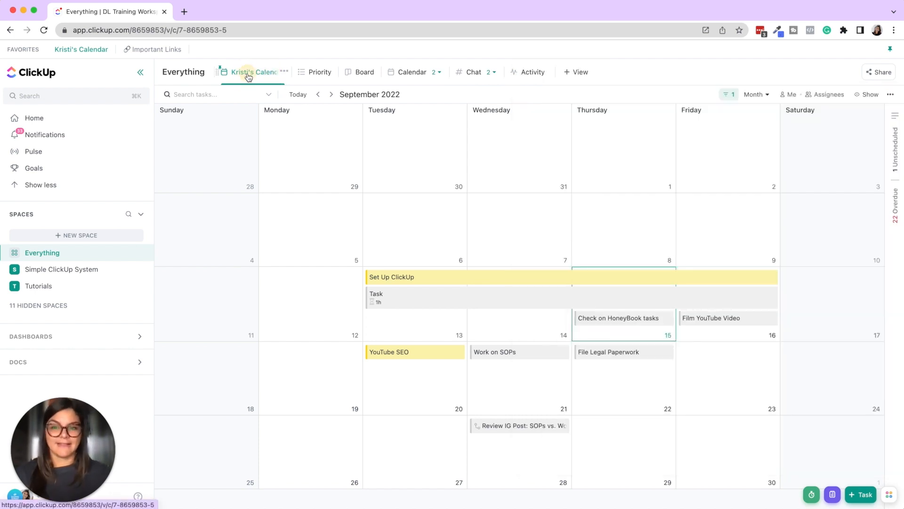
click(284, 71)
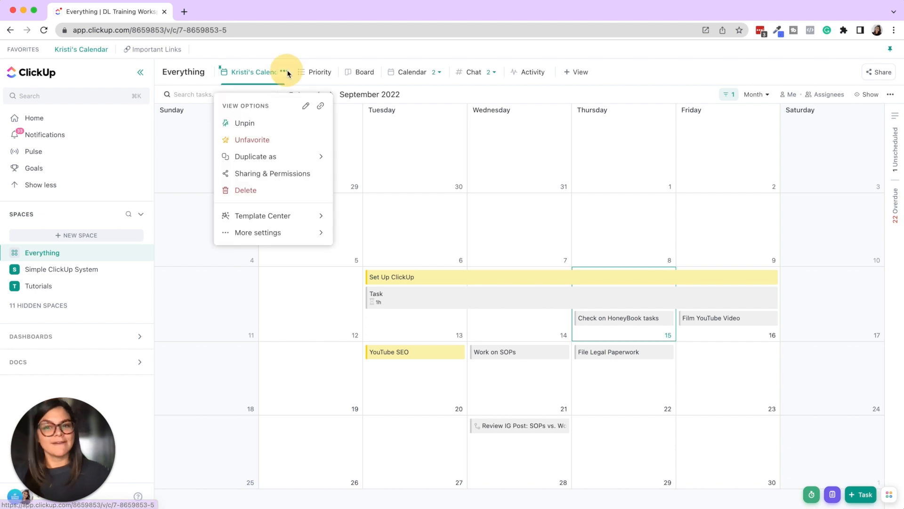
mouse_move(268, 216)
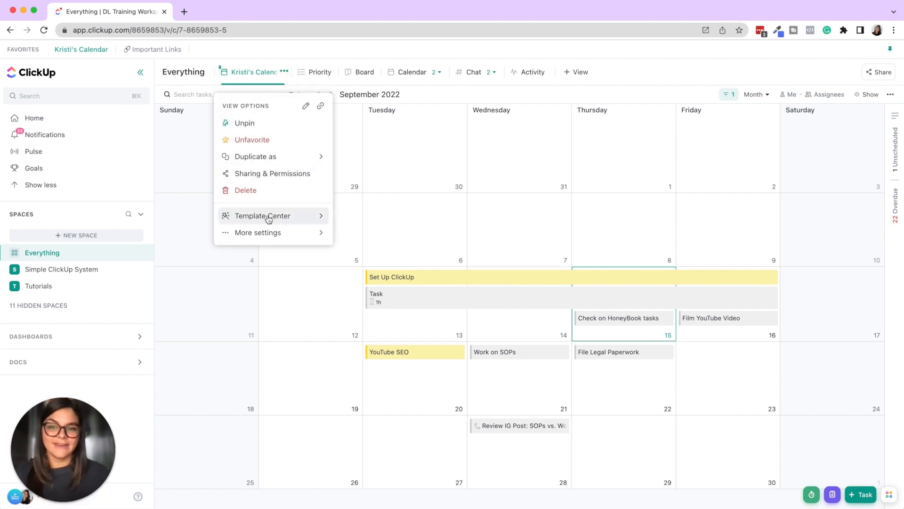
click(273, 173)
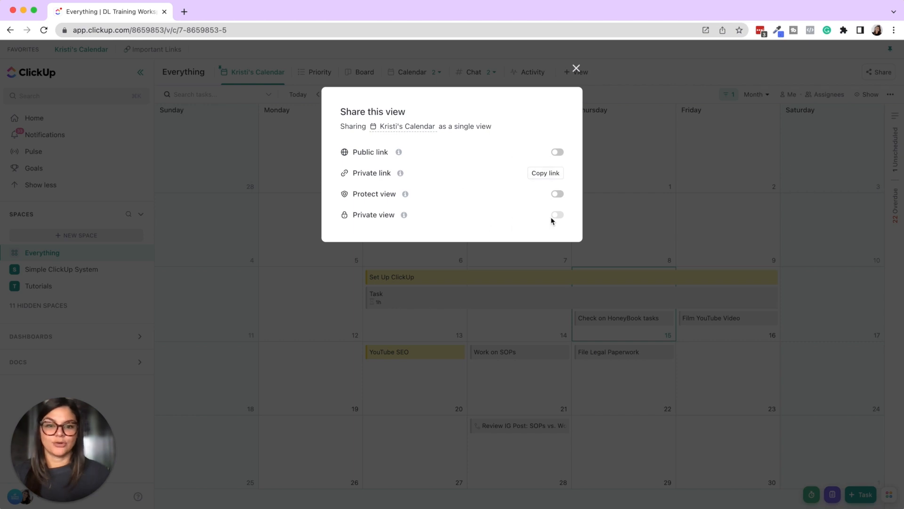
mouse_move(576, 85)
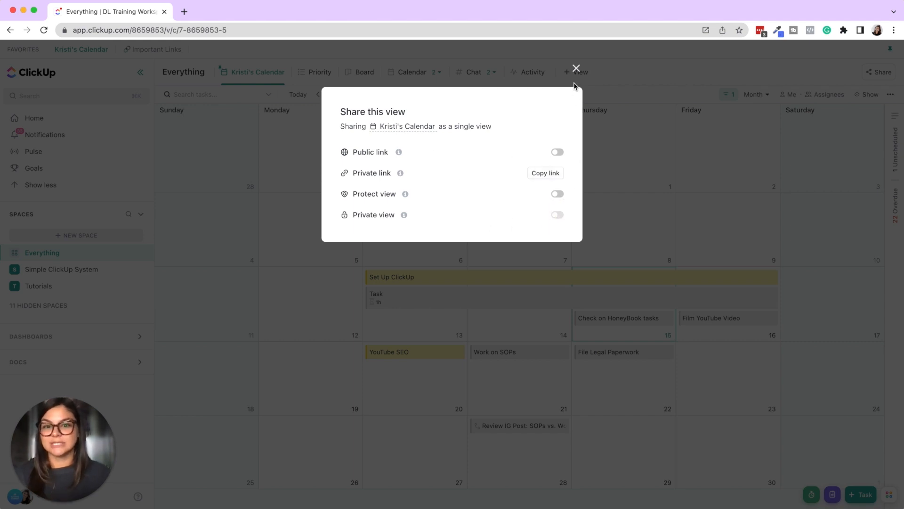
click(574, 67)
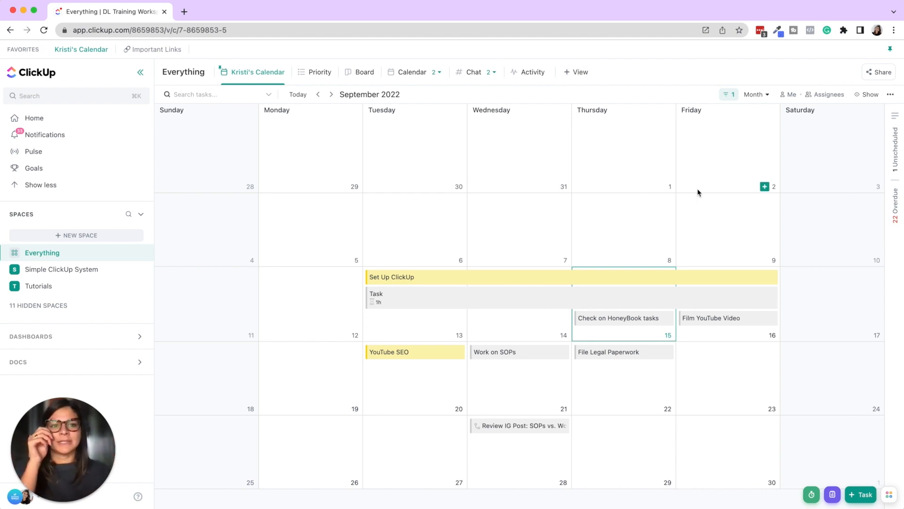
Step: Review the calendar's single-assignee filter and dismiss the filter panel
click(729, 94)
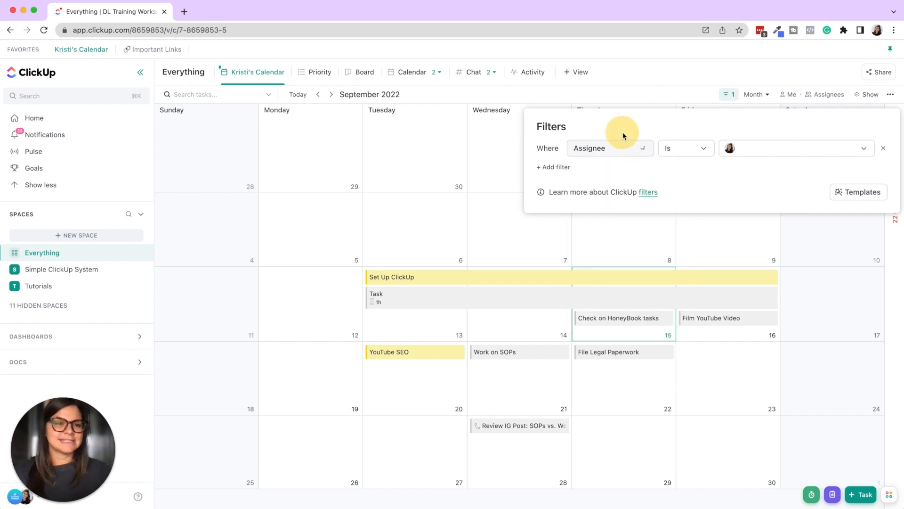
click(869, 94)
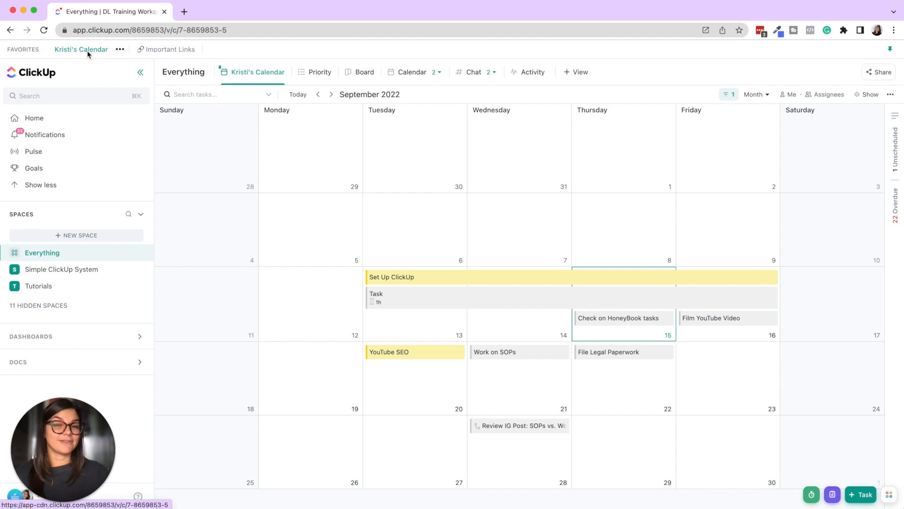
mouse_move(383, 342)
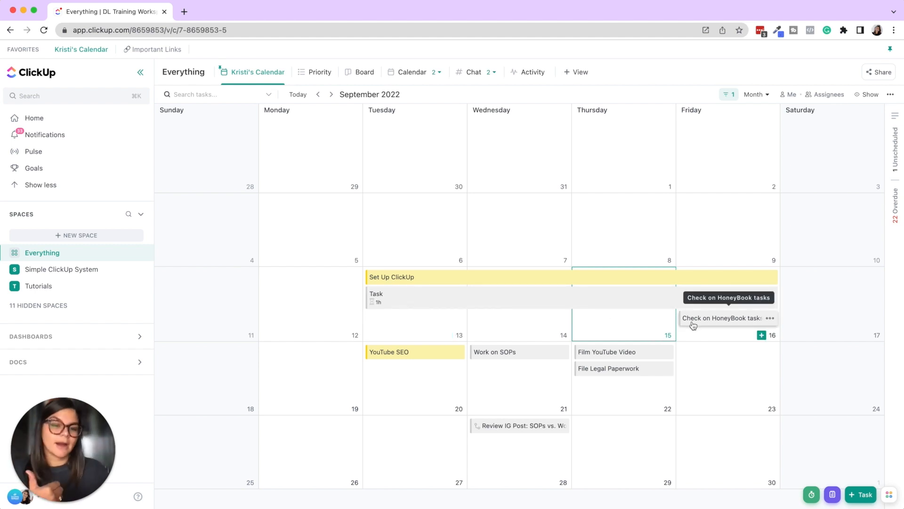
mouse_move(704, 322)
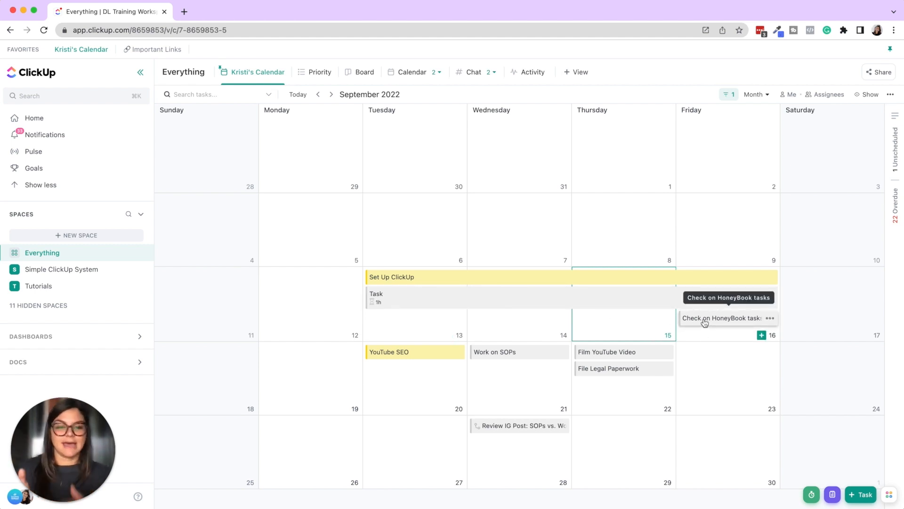
mouse_move(705, 323)
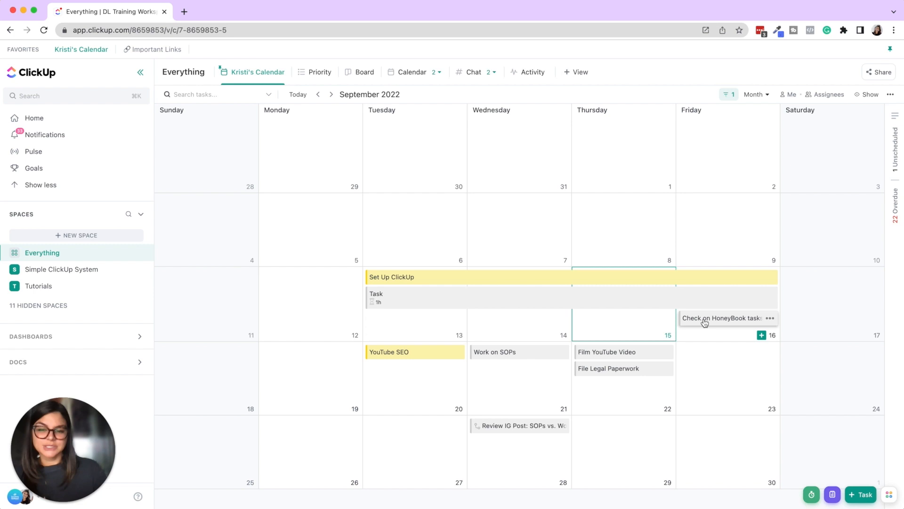